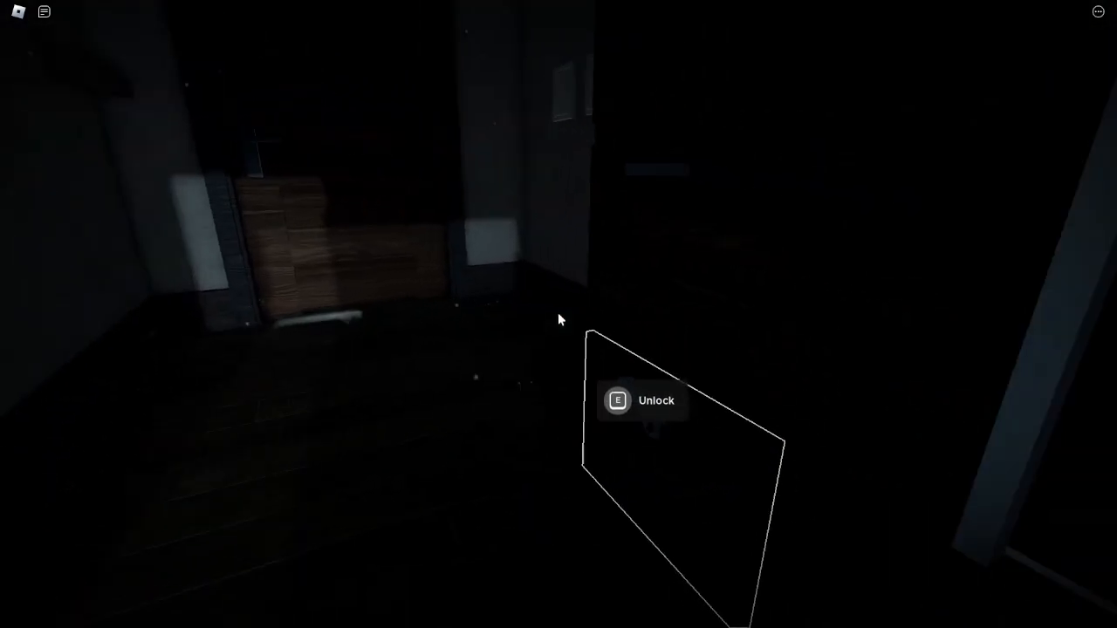
Unlock the bedroom door with E and turn on the device by the Christmas tree
key(e)
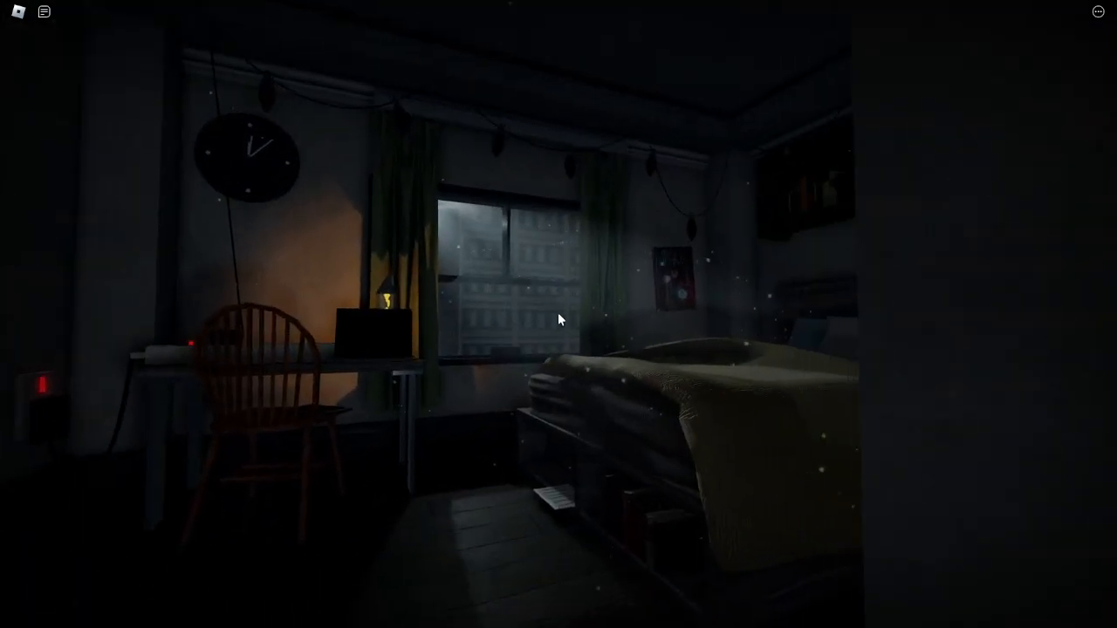
mouse_move(558, 319)
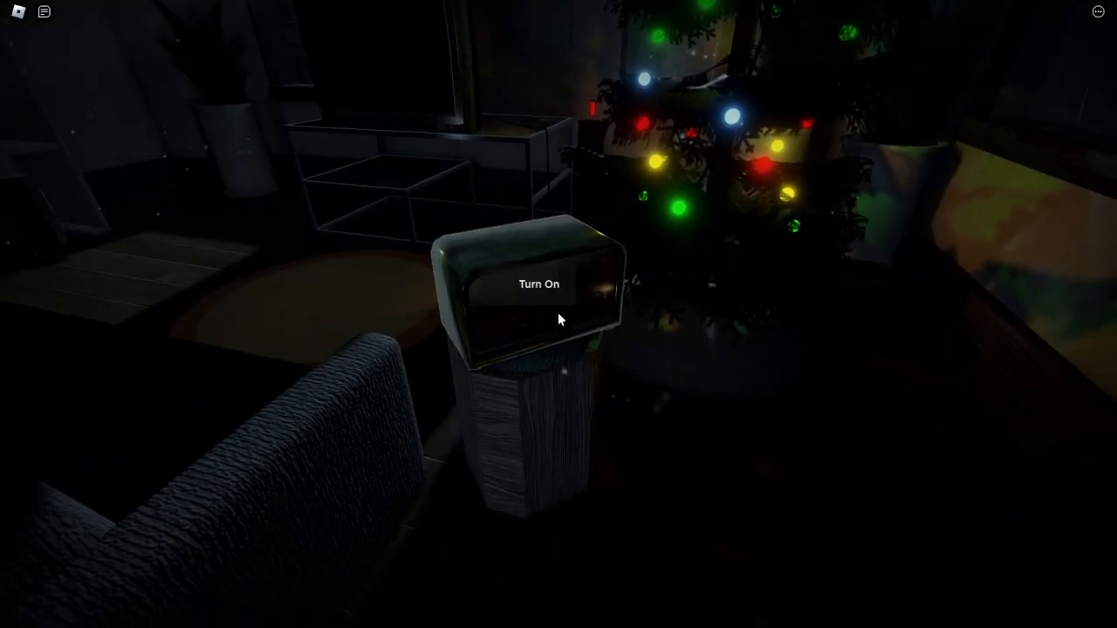
click(538, 283)
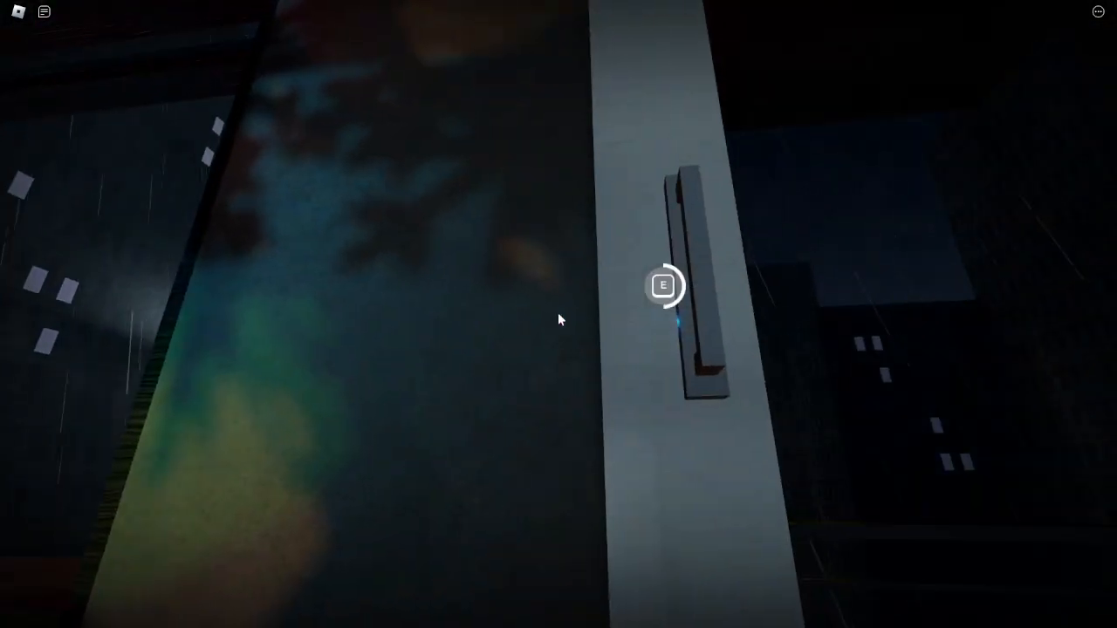
Operate the handle of the window overlooking the rainy city
key(e)
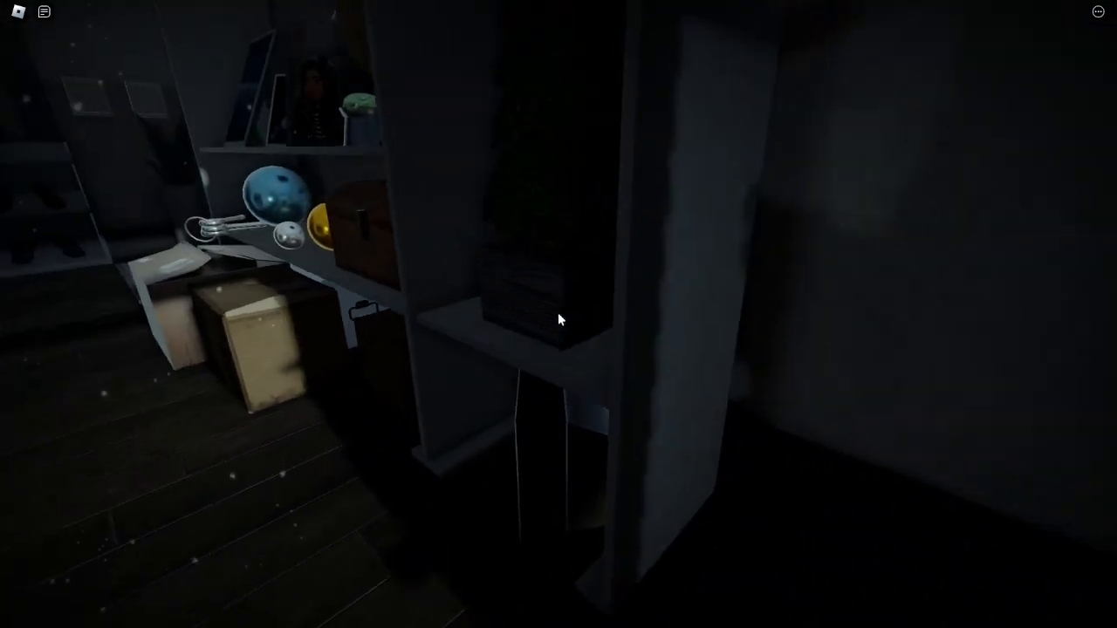
mouse_move(559, 320)
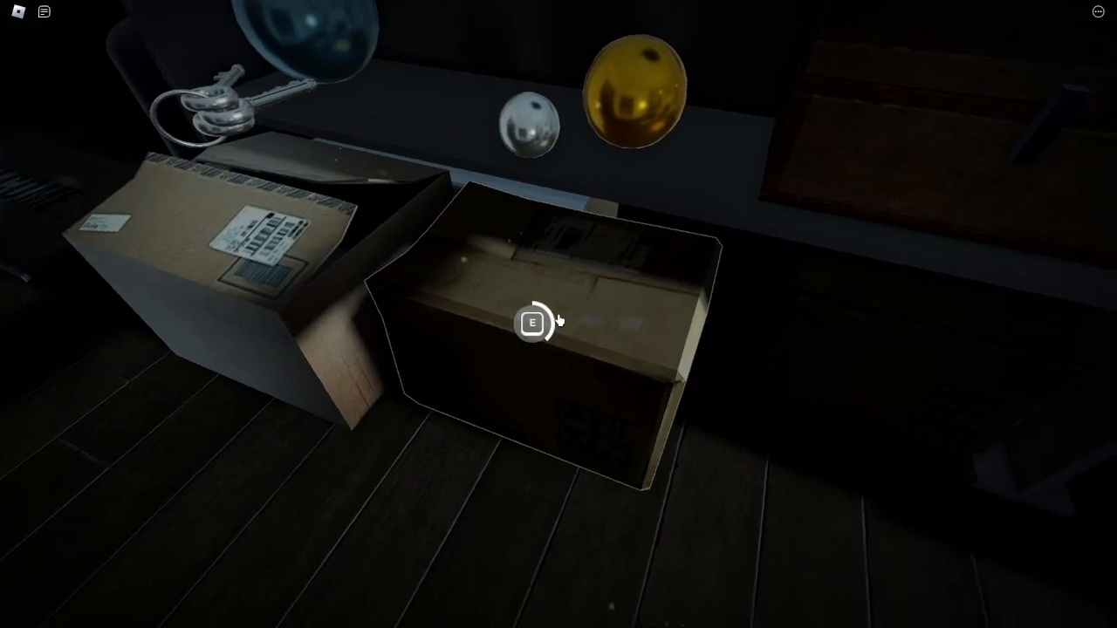
Lift the cardboard box aside and open the dark chest under the shelf
key(e)
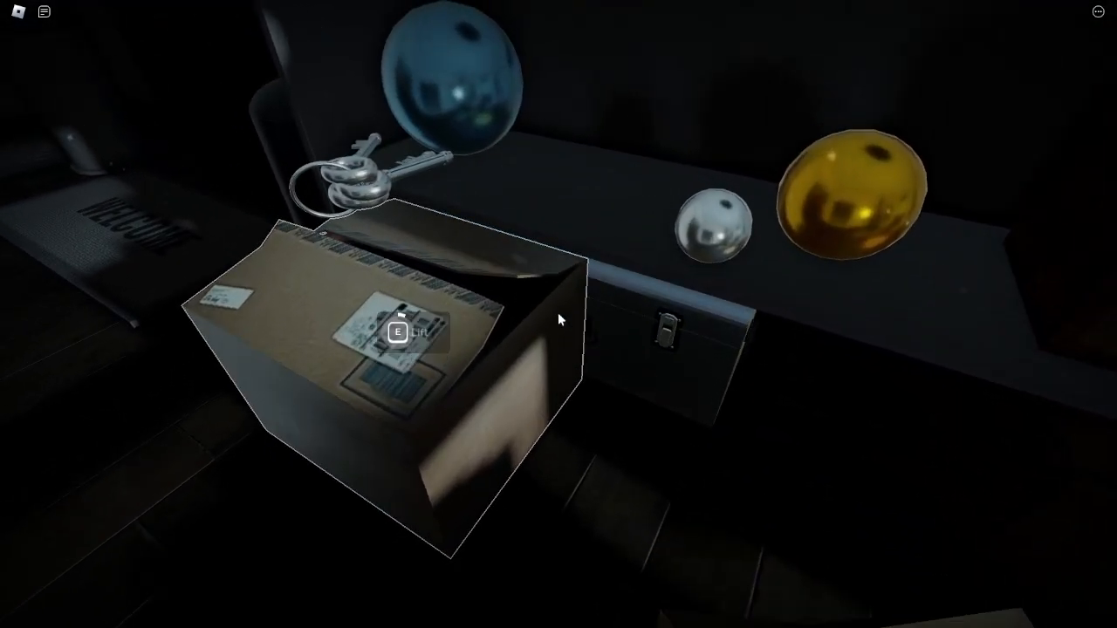
key(e)
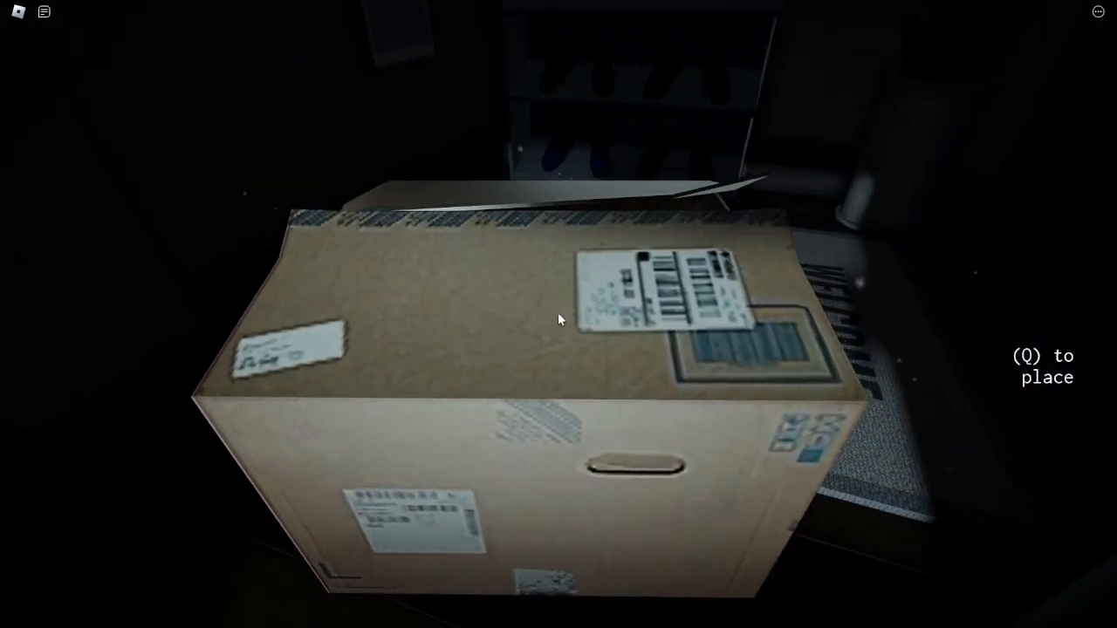
key(q)
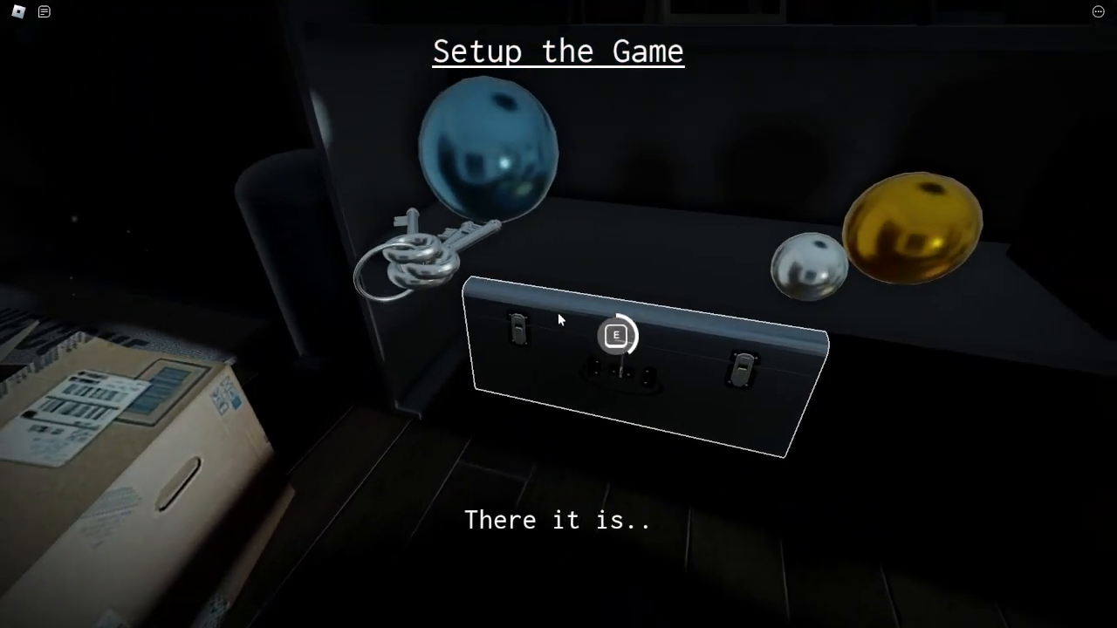
key(e)
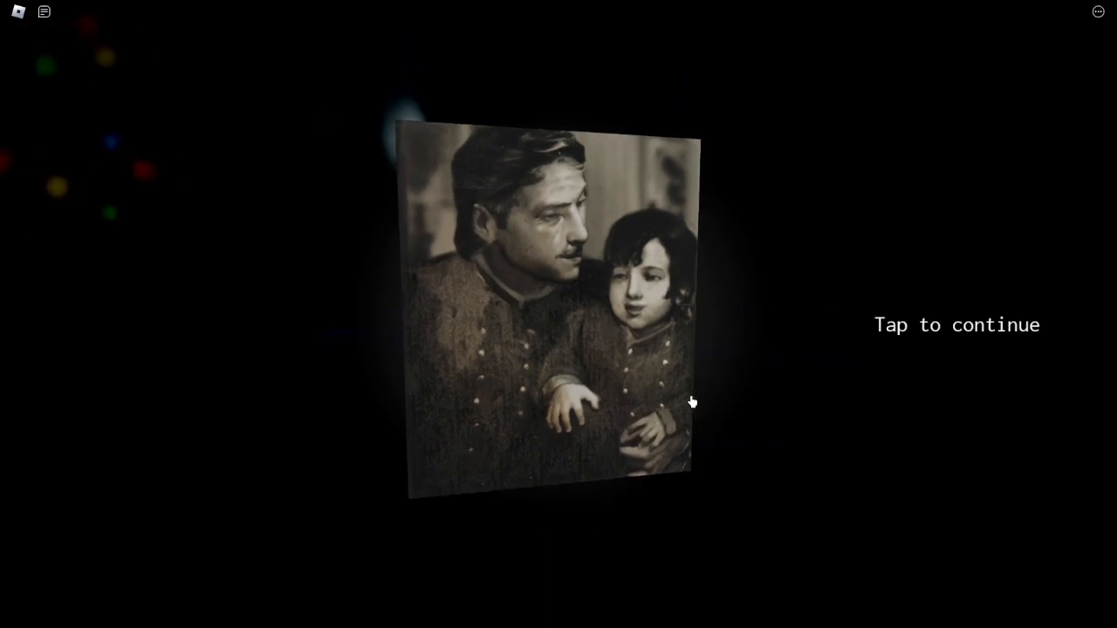
View the old photo and teddy bear memory, then take the retro-game VHS tape
click(692, 402)
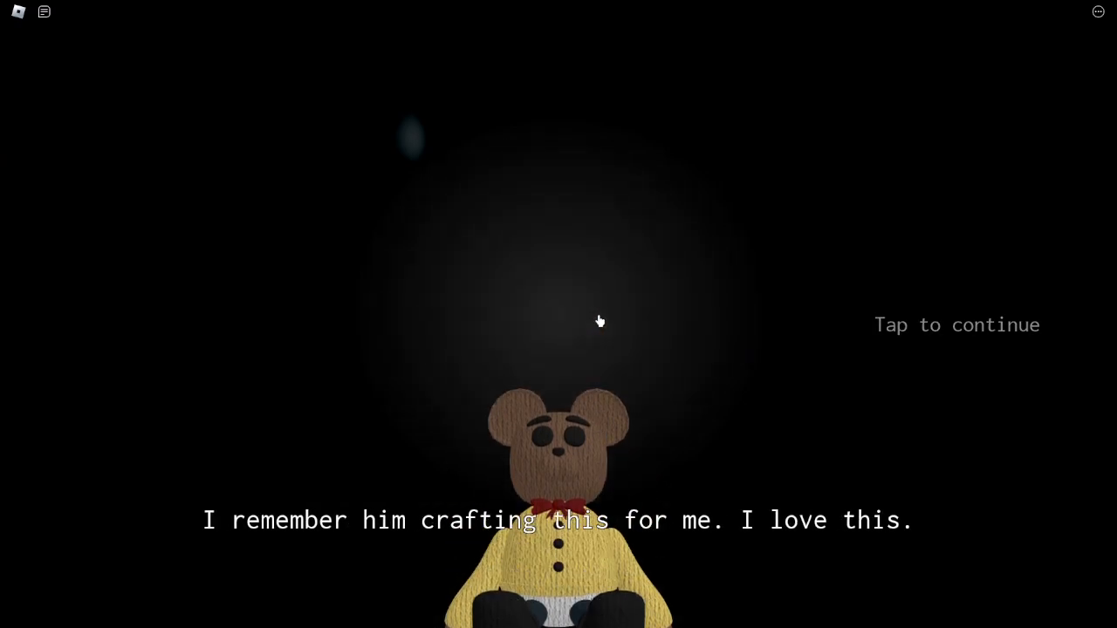
click(599, 321)
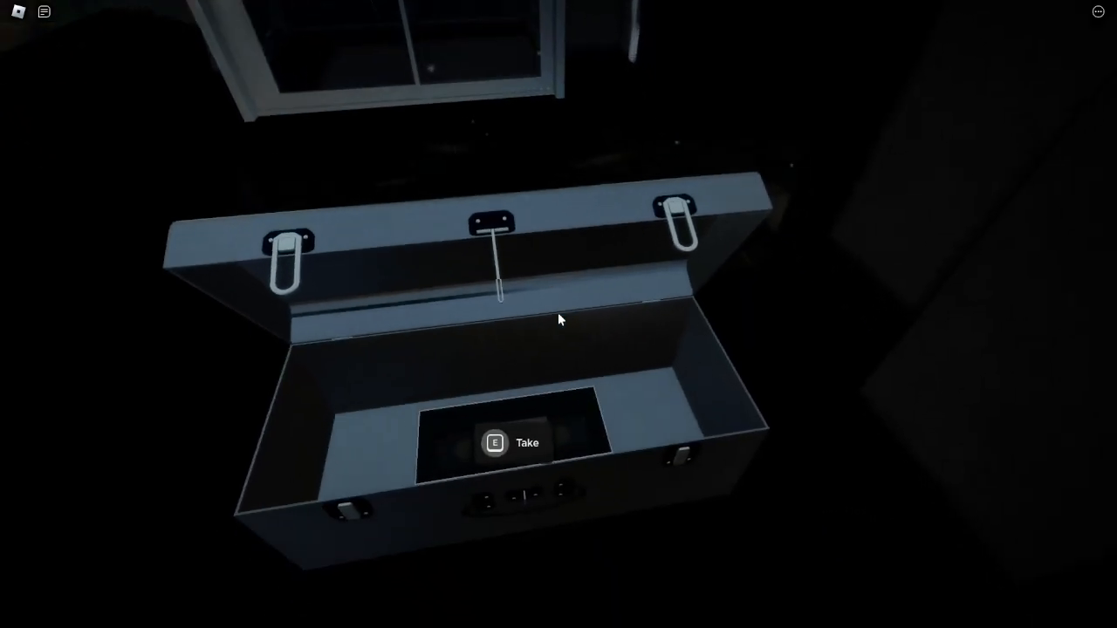
key(e)
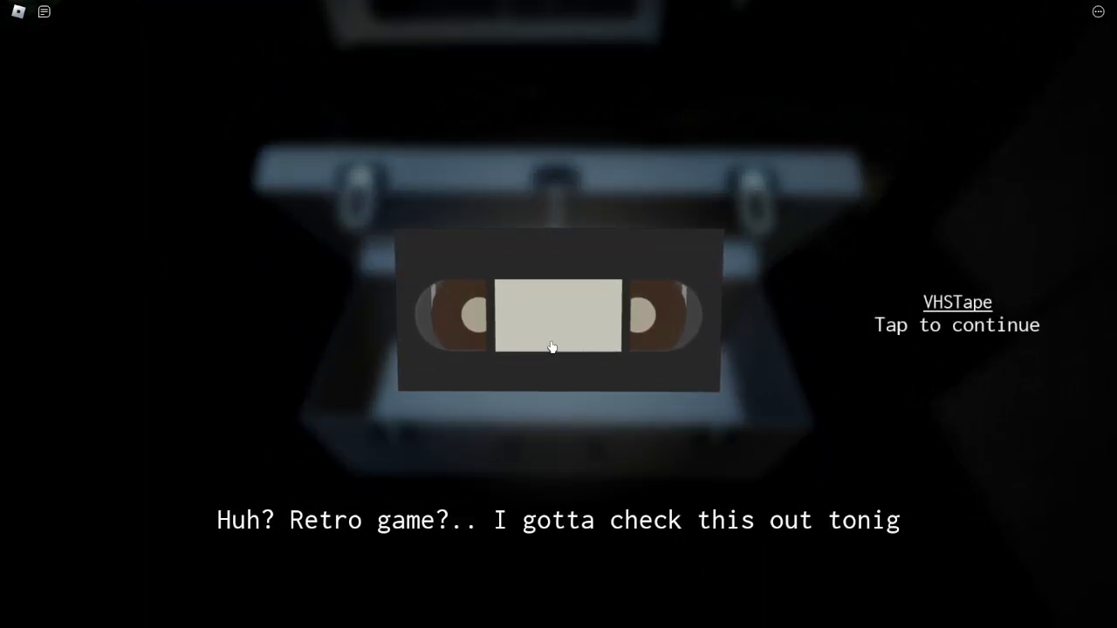
click(552, 347)
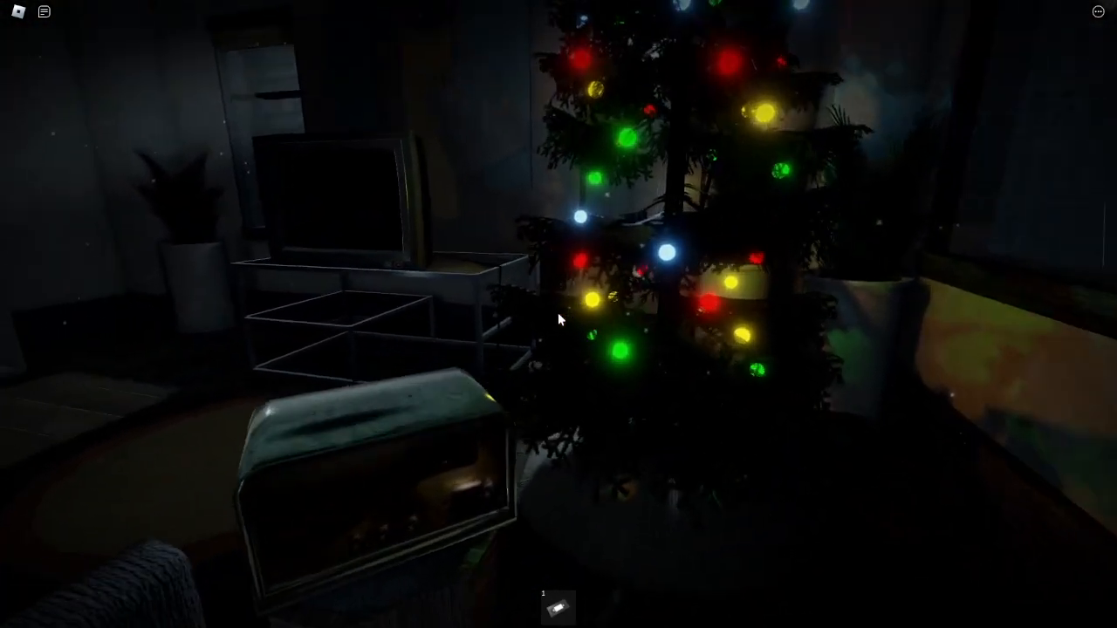
mouse_move(558, 318)
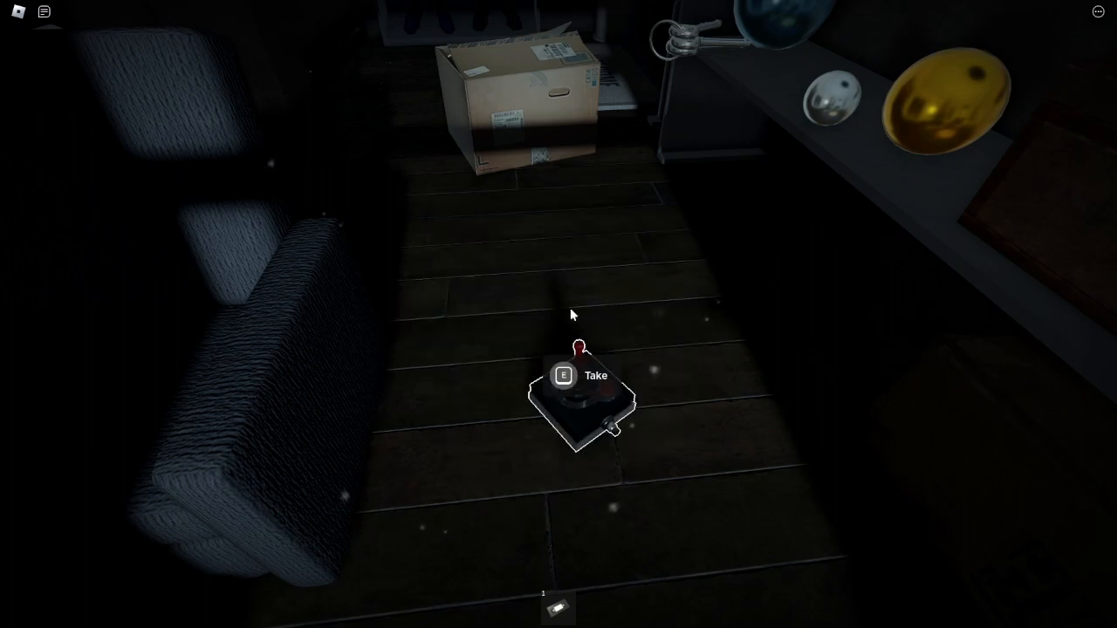
Take the game controller, unwrap the box and place the VCR by the TV stand
key(e)
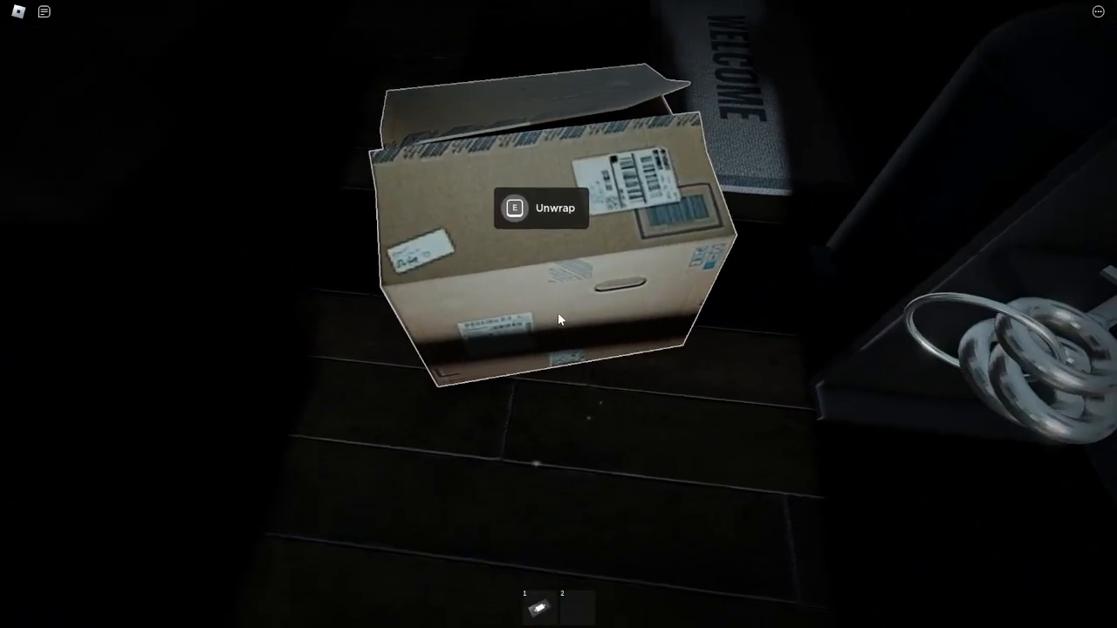
key(e)
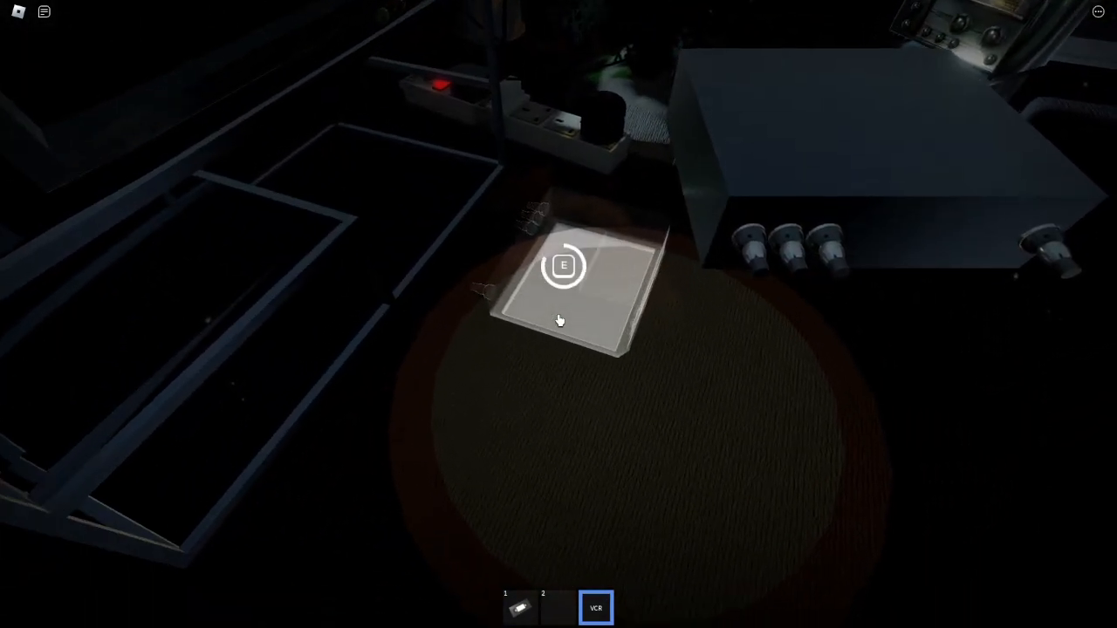
key(e)
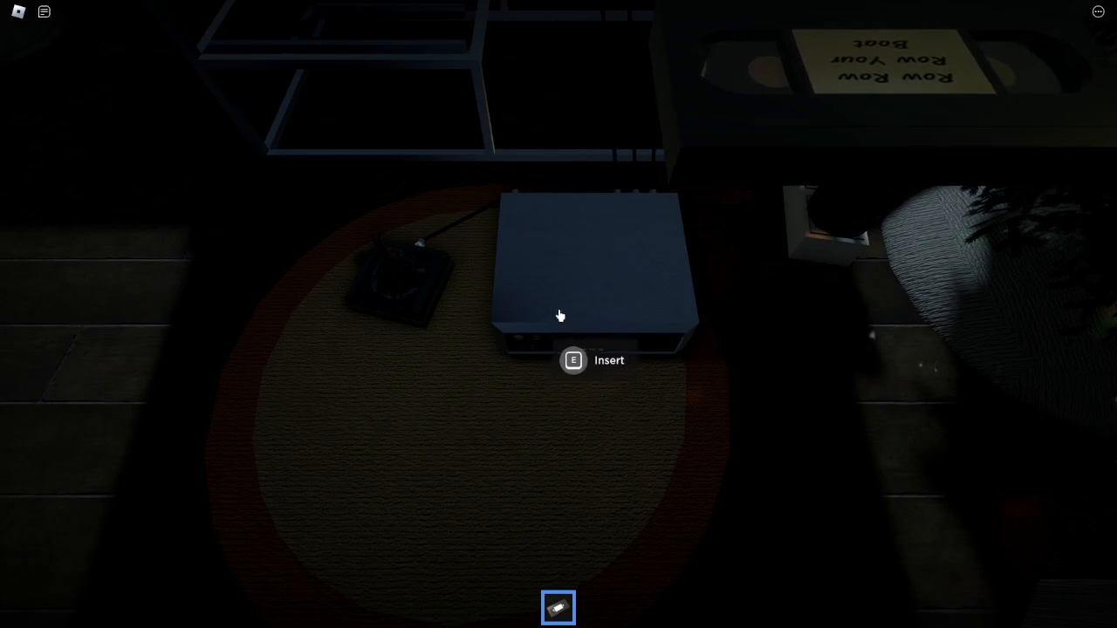
Load the VHS tape into the VCR and turn on the television
key(e)
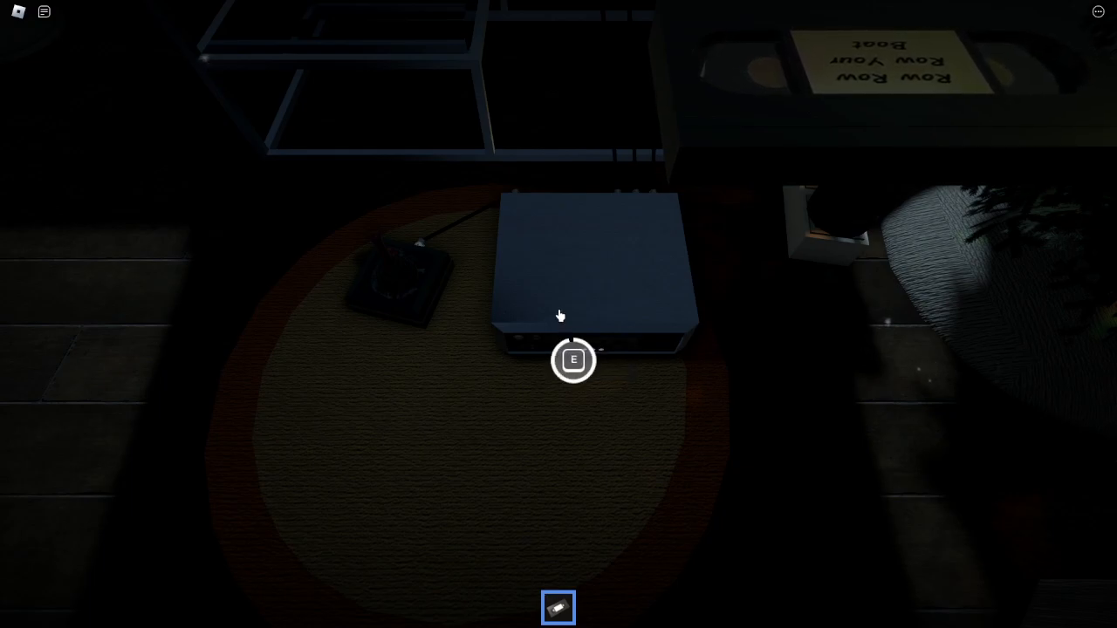
key(e)
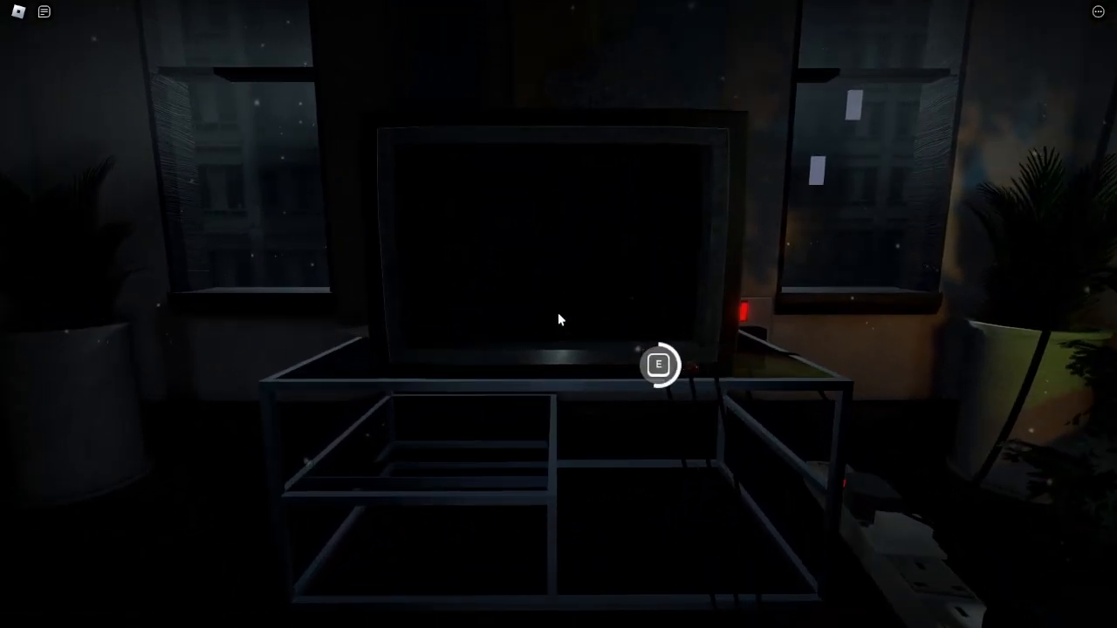
key(e)
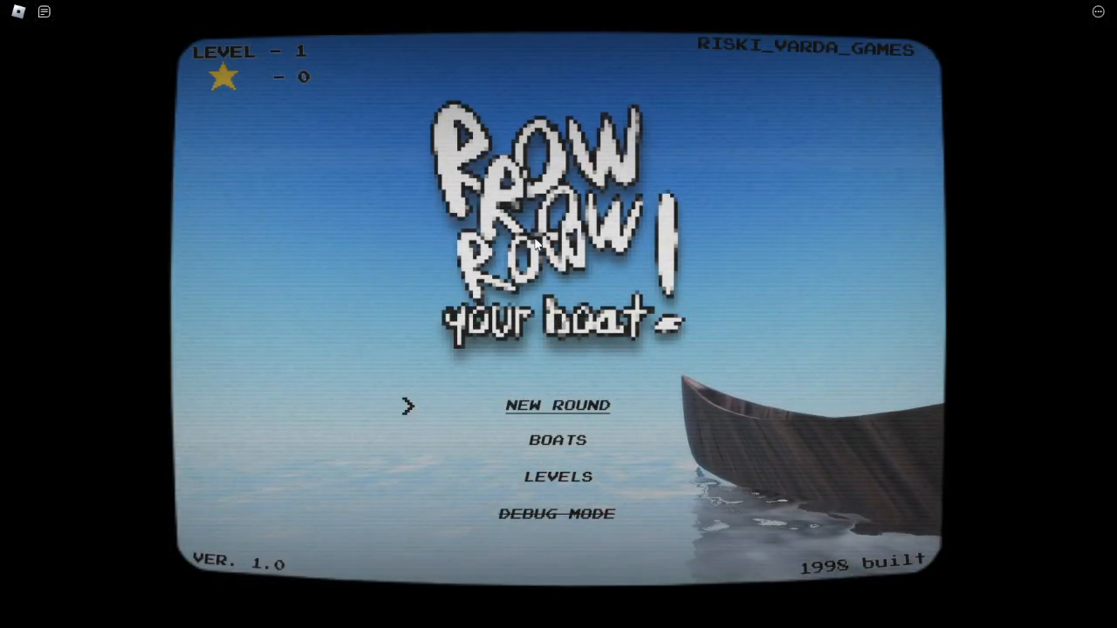
mouse_move(557, 440)
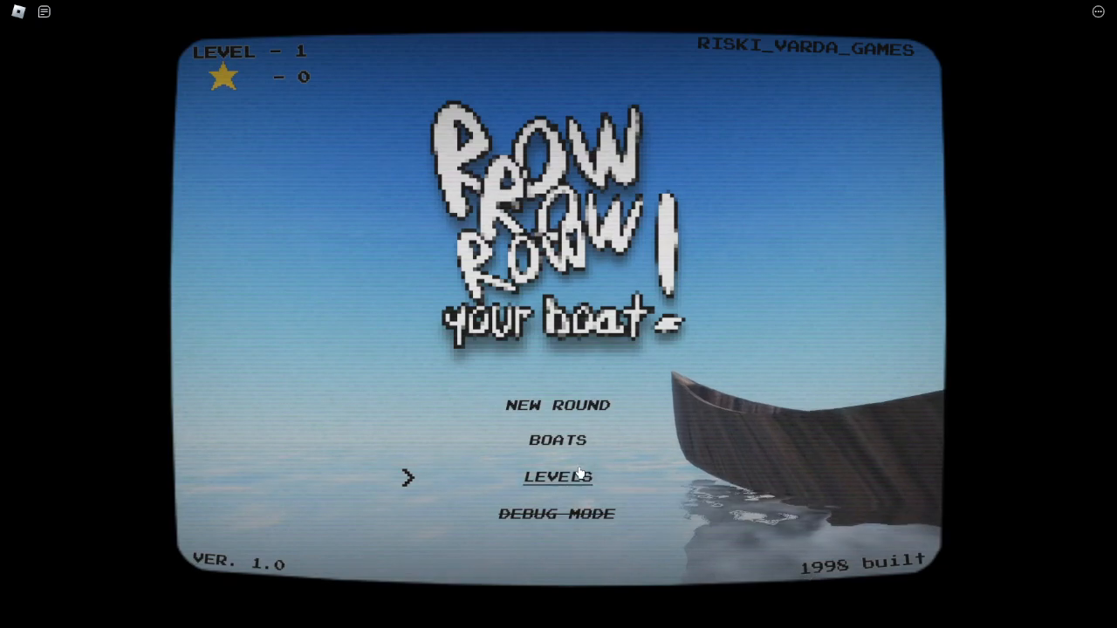
Browse the boat game's Levels list past the locked levels, then exit to the main menu
click(558, 477)
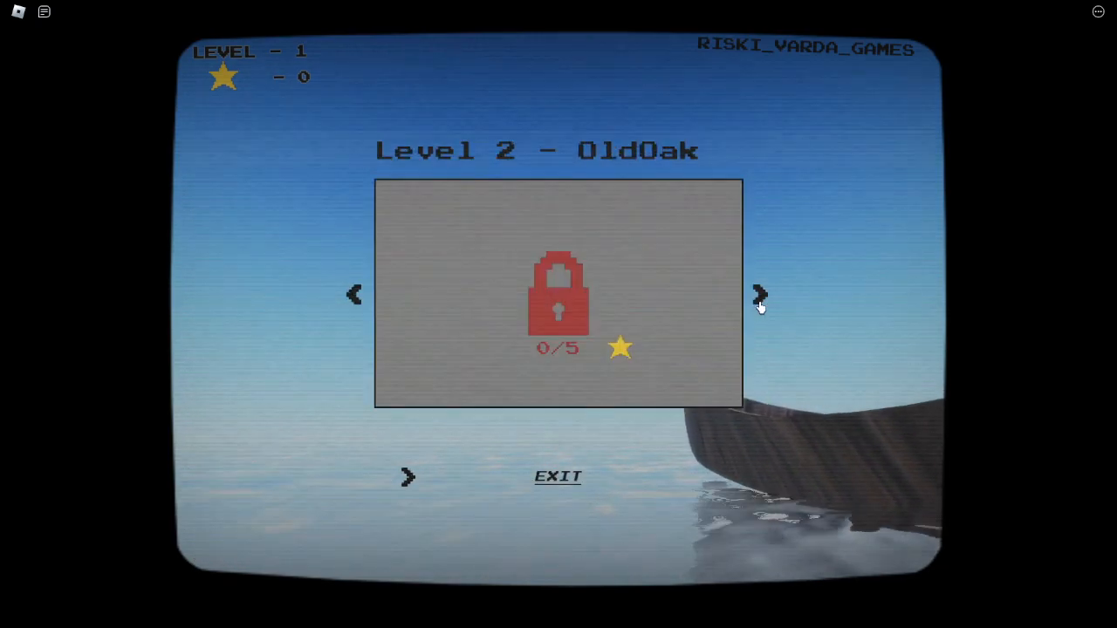
click(758, 294)
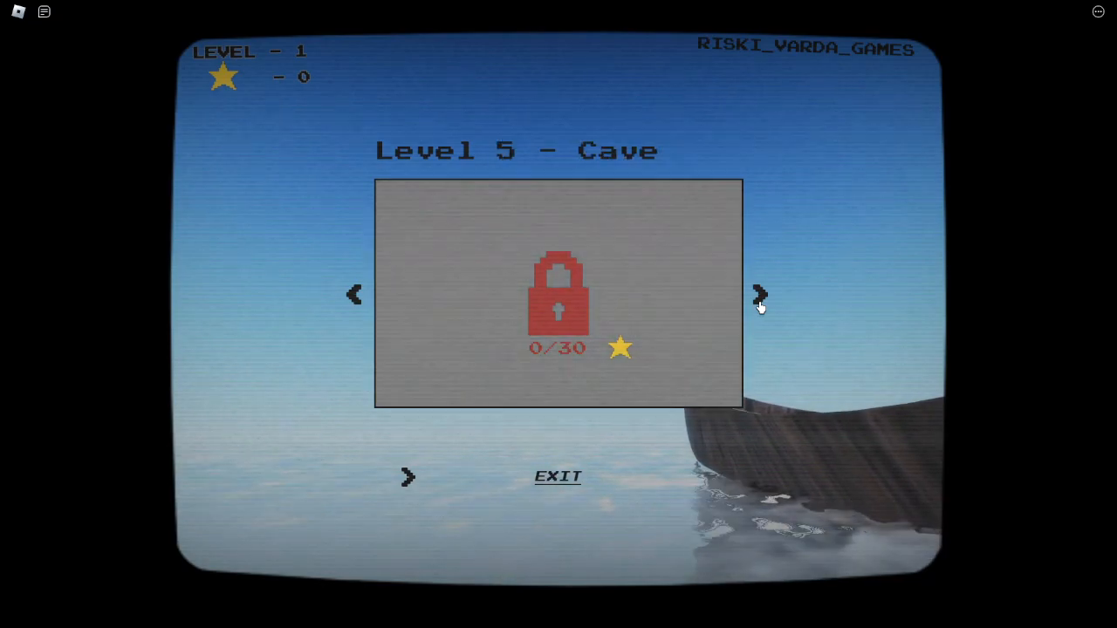
click(354, 294)
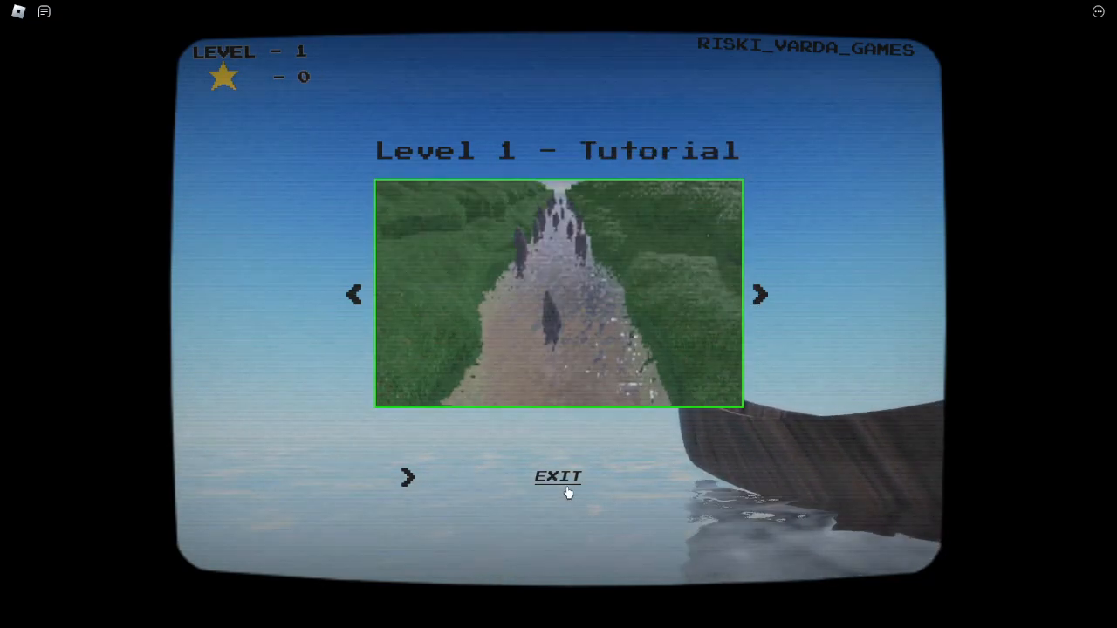
click(758, 294)
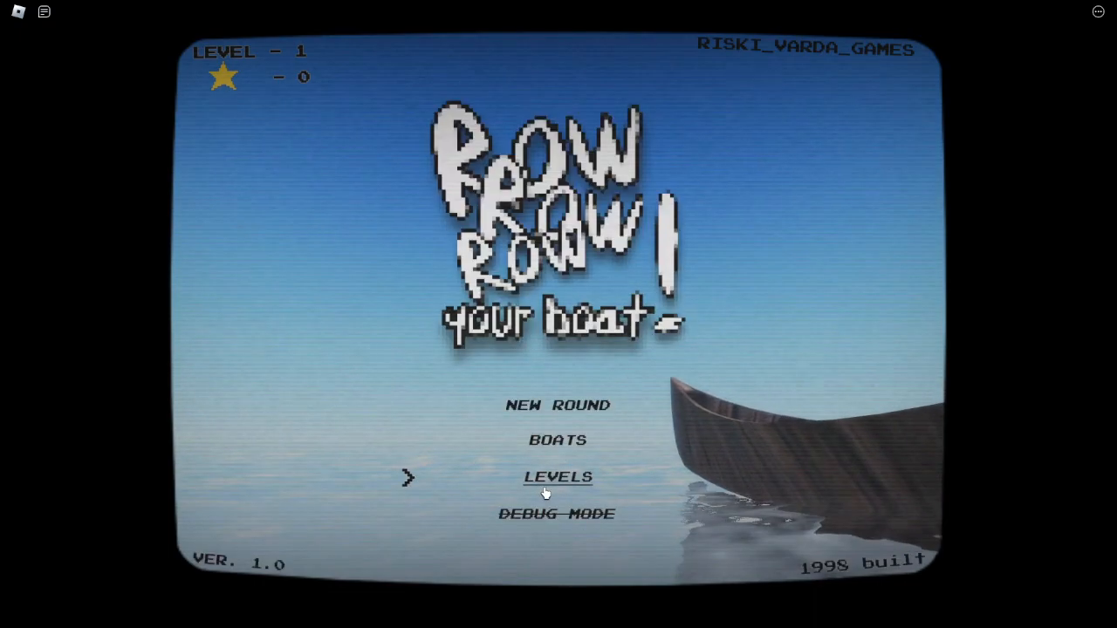
Start a NEW ROUND from the Row Row Row Your Boat main menu
click(558, 404)
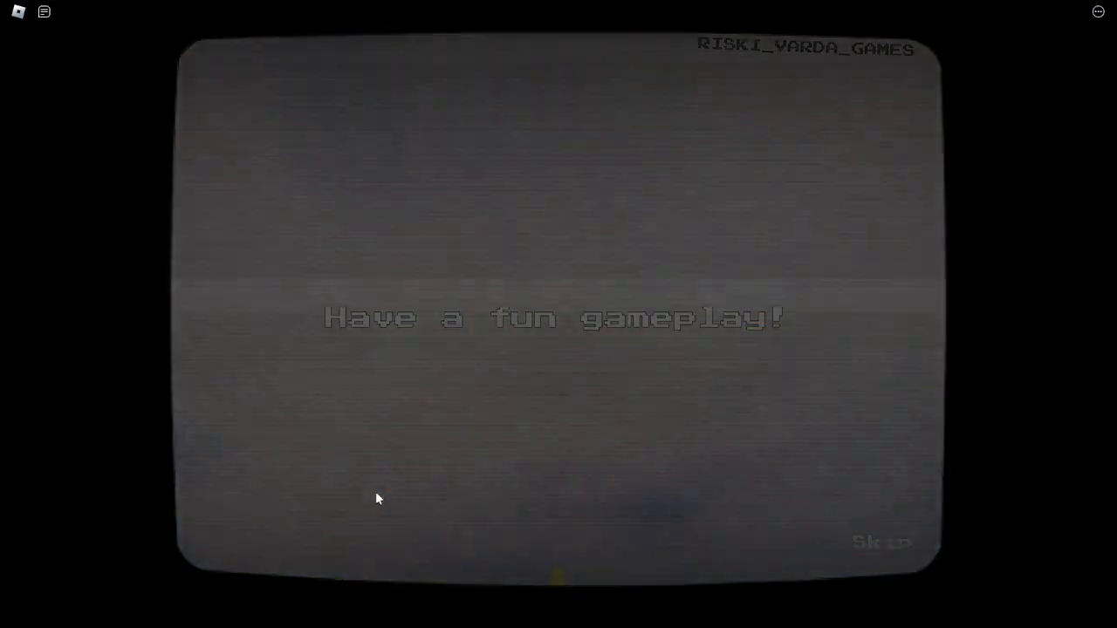
Skip the loading screen, row through level 2, and continue past the five-star win screen
click(880, 542)
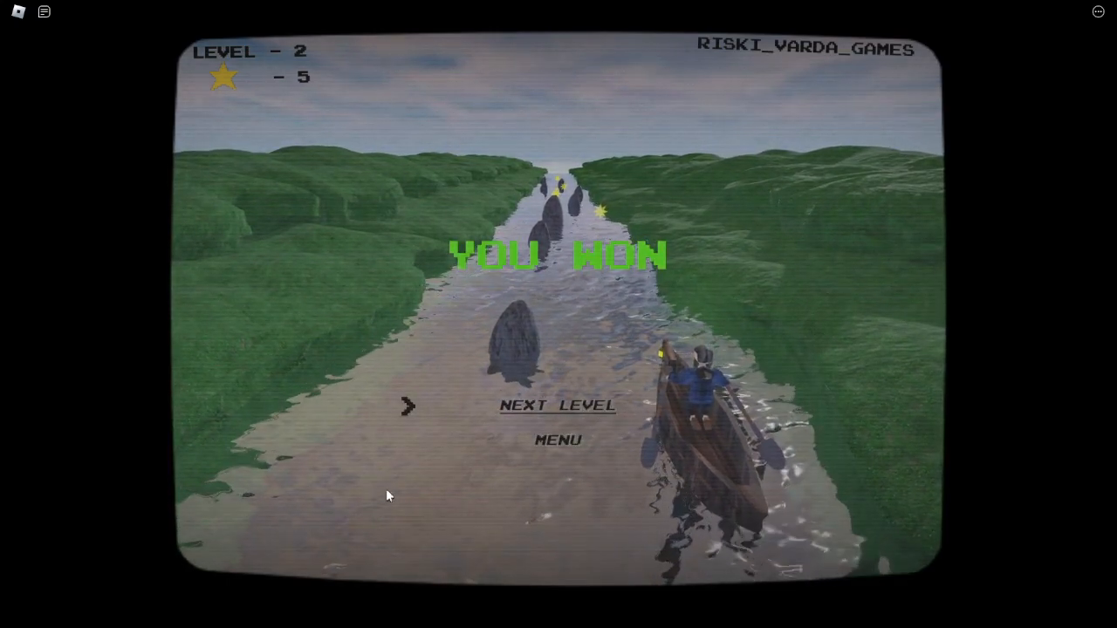
click(556, 405)
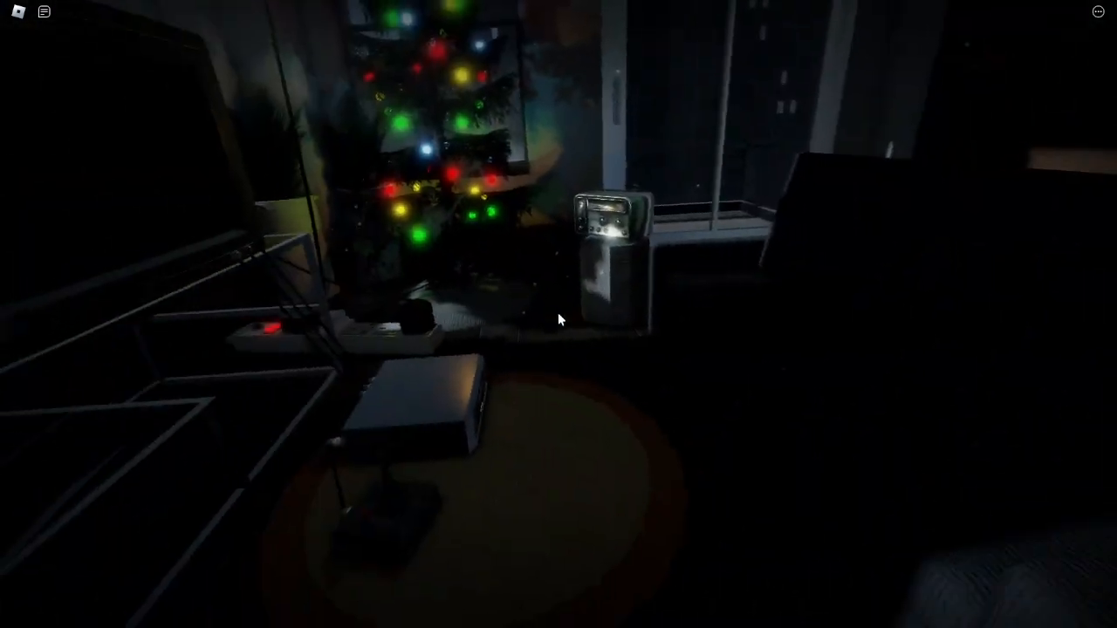
mouse_move(558, 320)
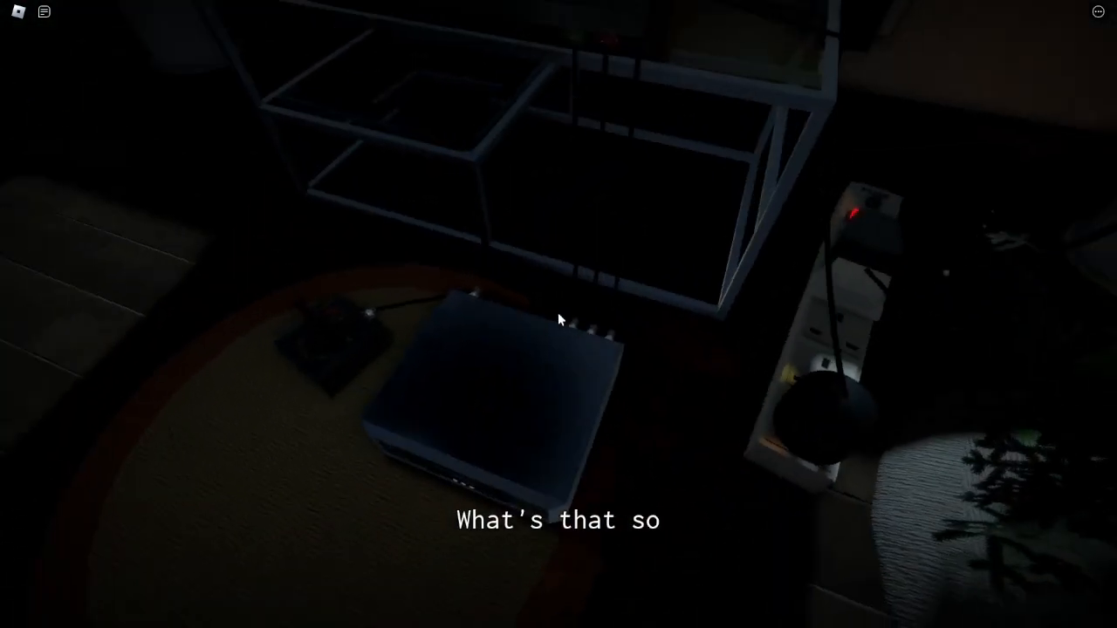
mouse_move(558, 318)
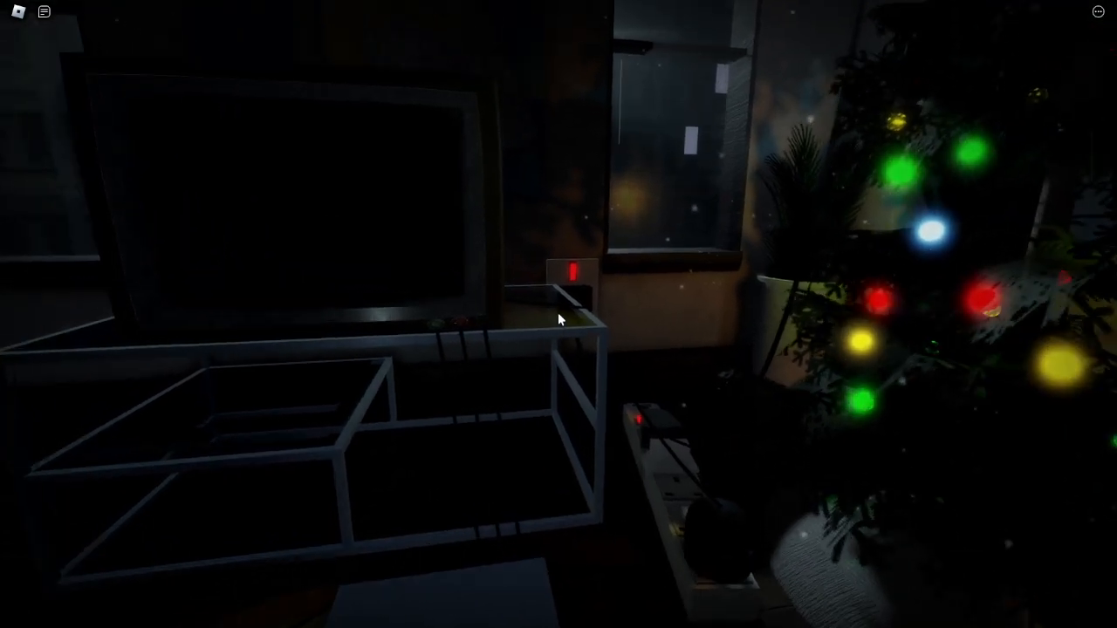
mouse_move(558, 318)
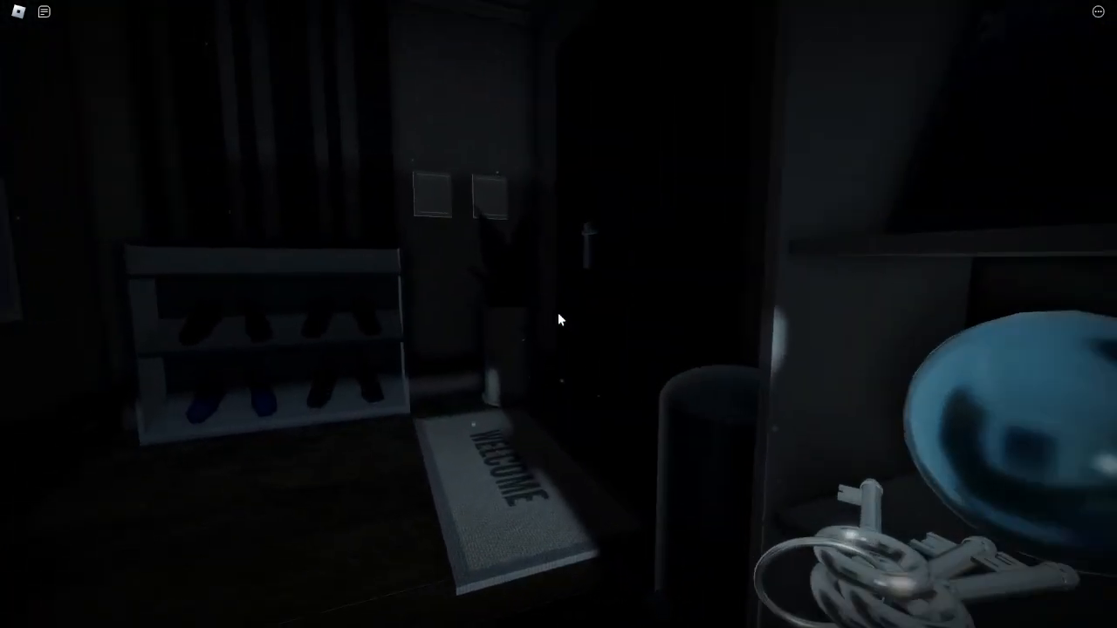
mouse_move(558, 318)
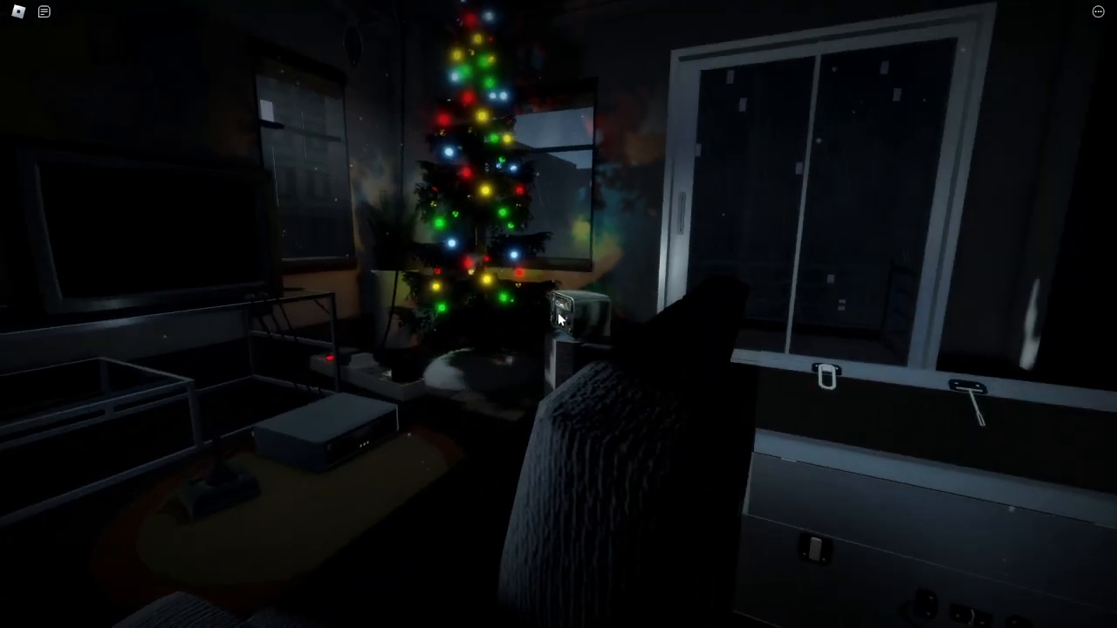
mouse_move(558, 319)
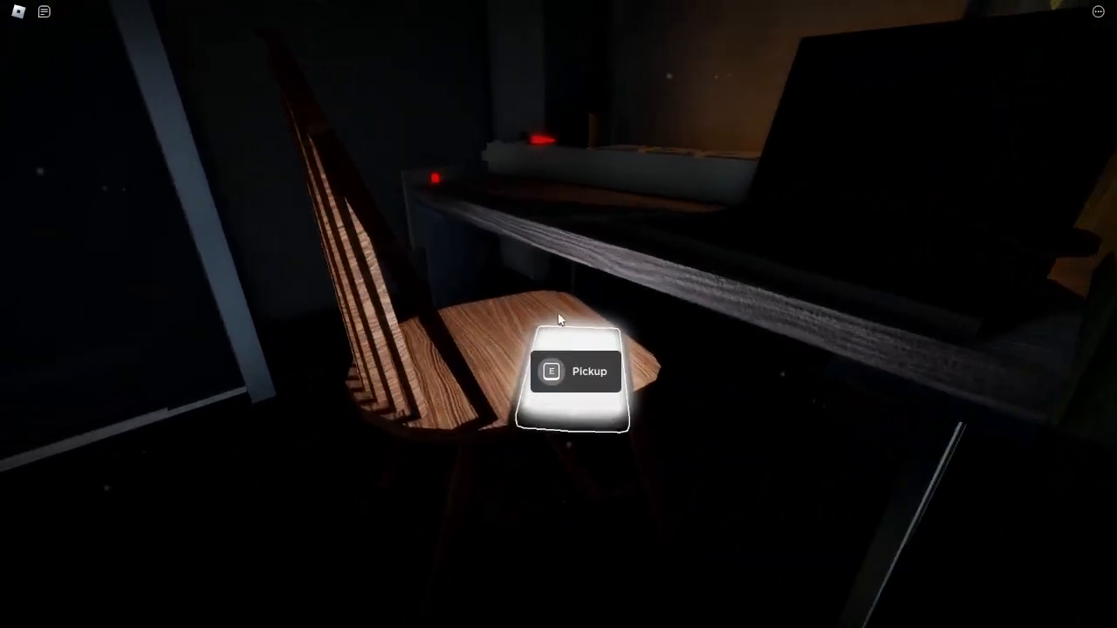
Pick up the phone, ask Anonymous who they are, then reply 'Tell me first.'
key(e)
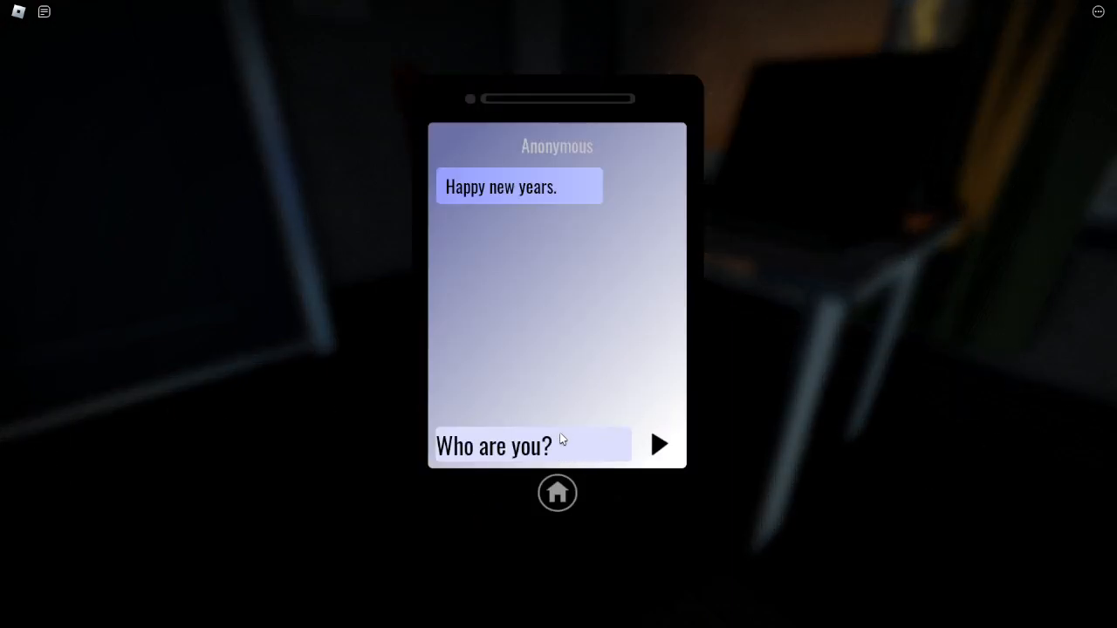
click(659, 444)
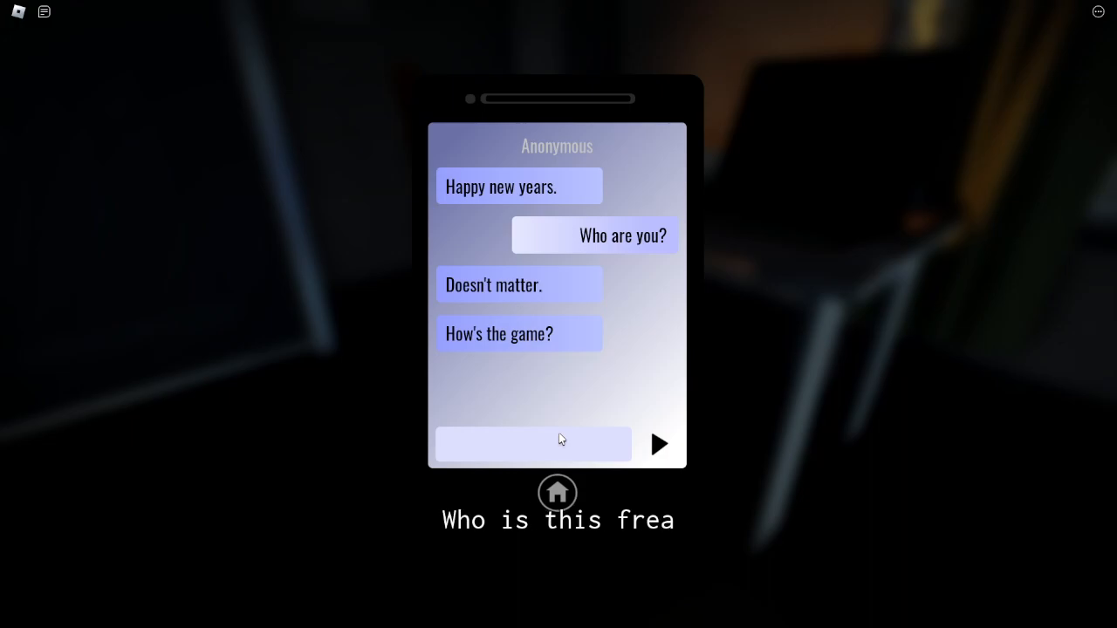
text(T)
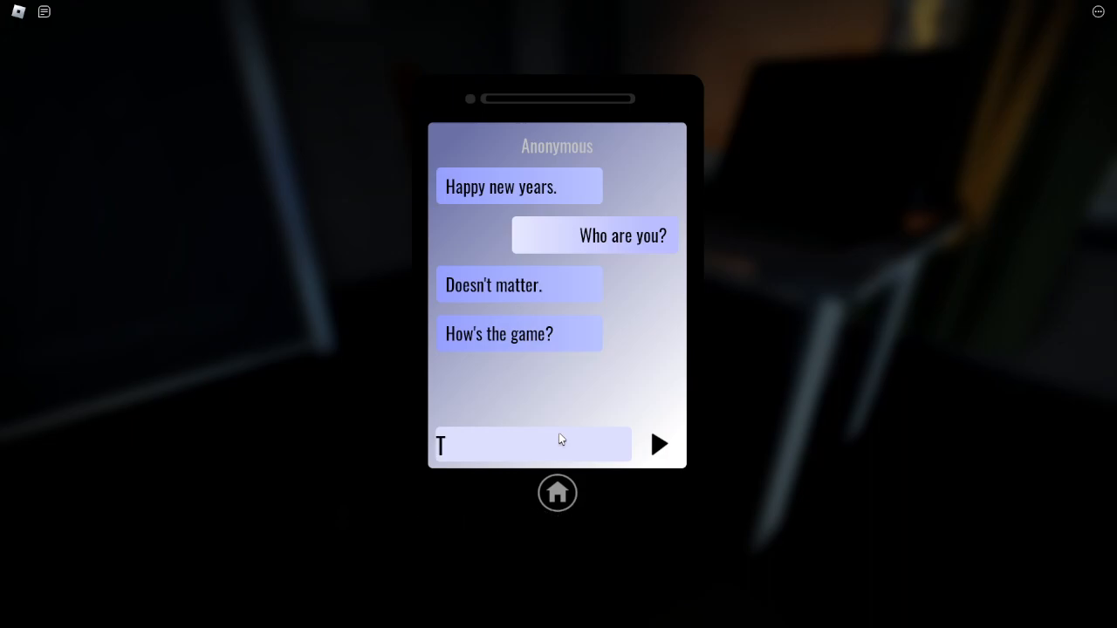
text(ell me first.)
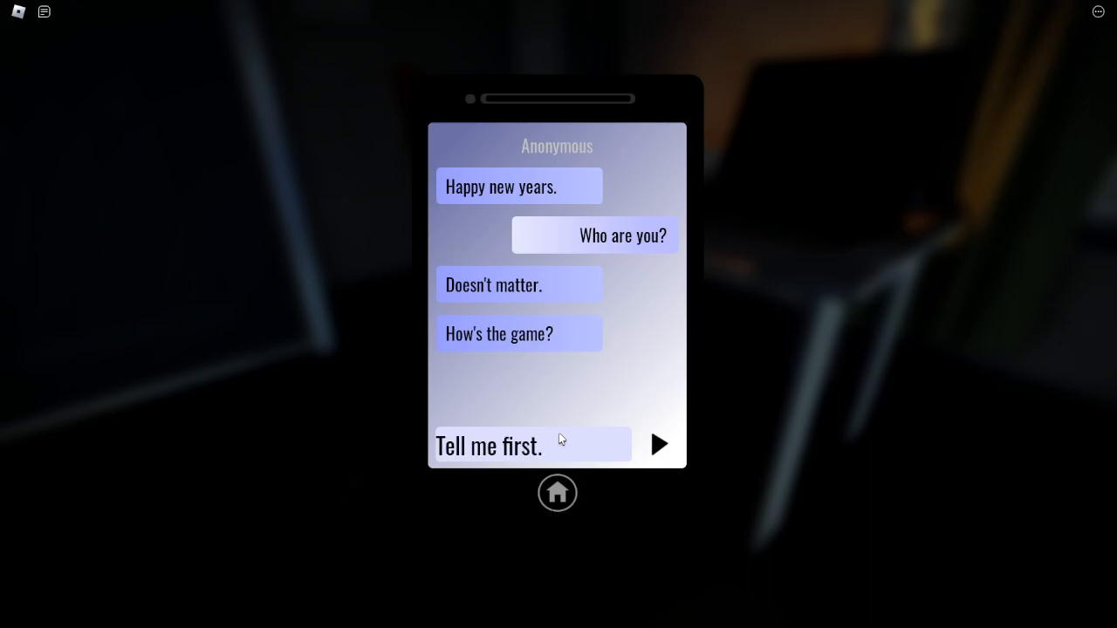
click(658, 444)
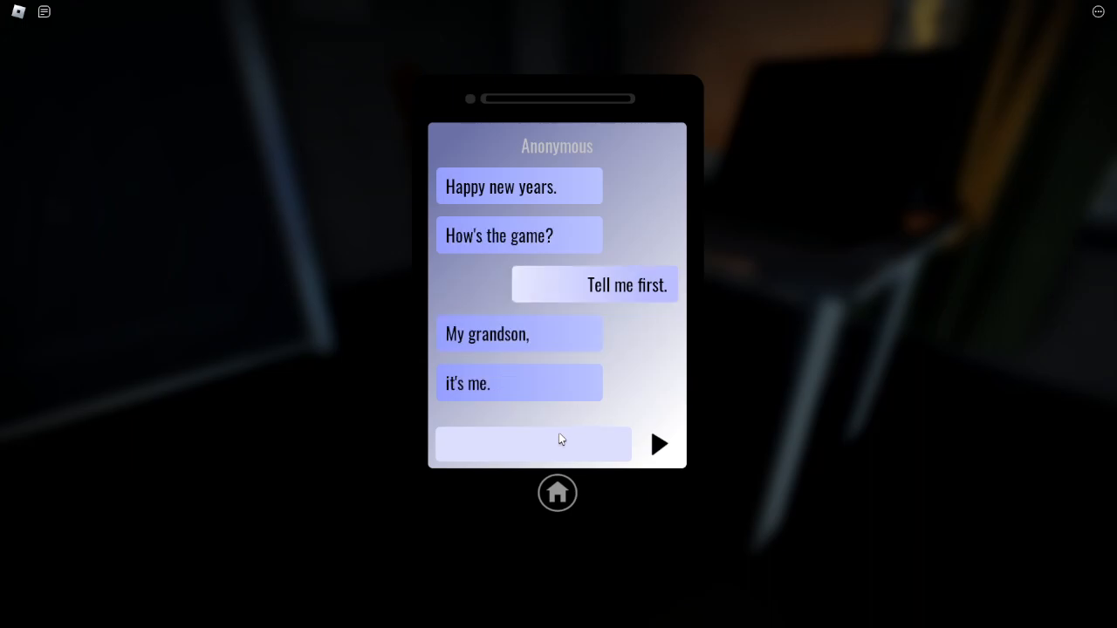
Type 'Johnnah', send the remaining replies ending with 'HUH? GO AWAY.', and close the chat
text(Johnnah, is this you?)
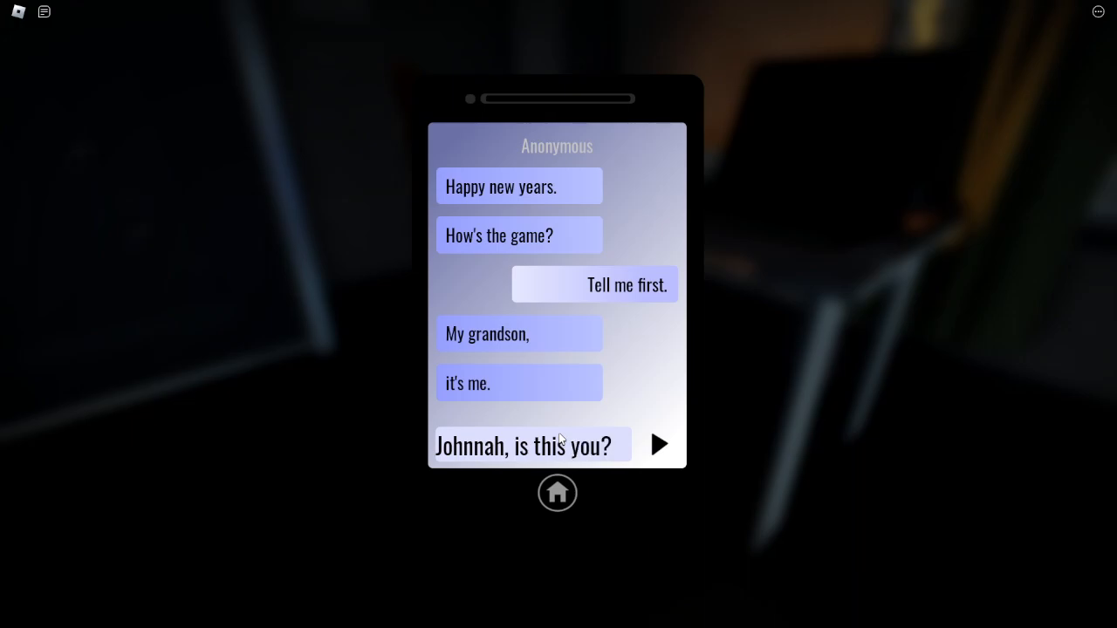
click(660, 444)
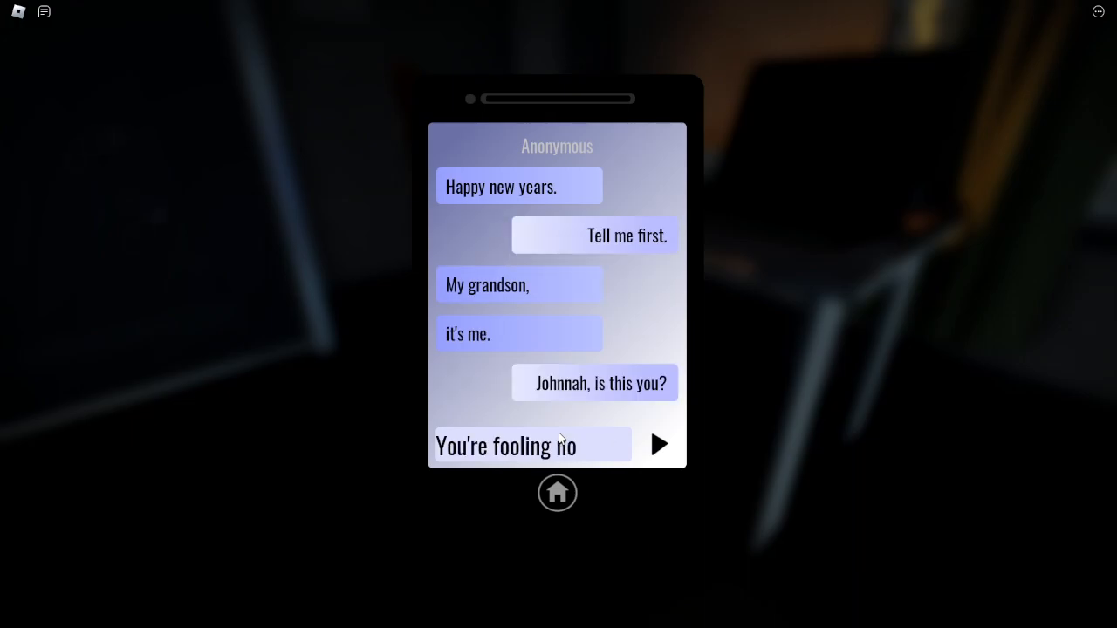
click(660, 444)
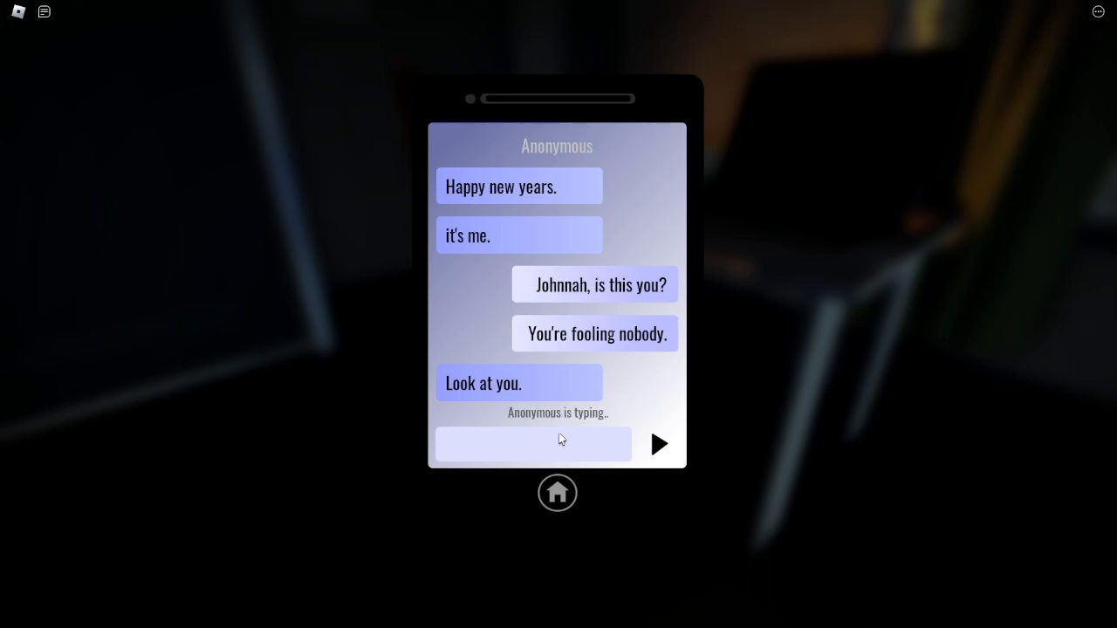
click(659, 443)
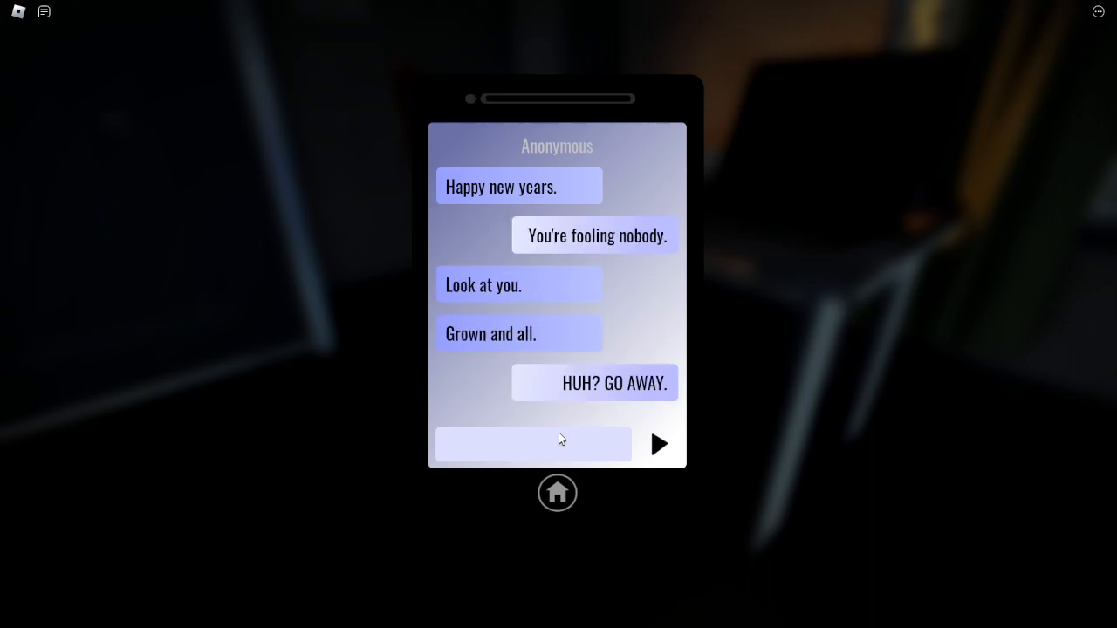
click(659, 444)
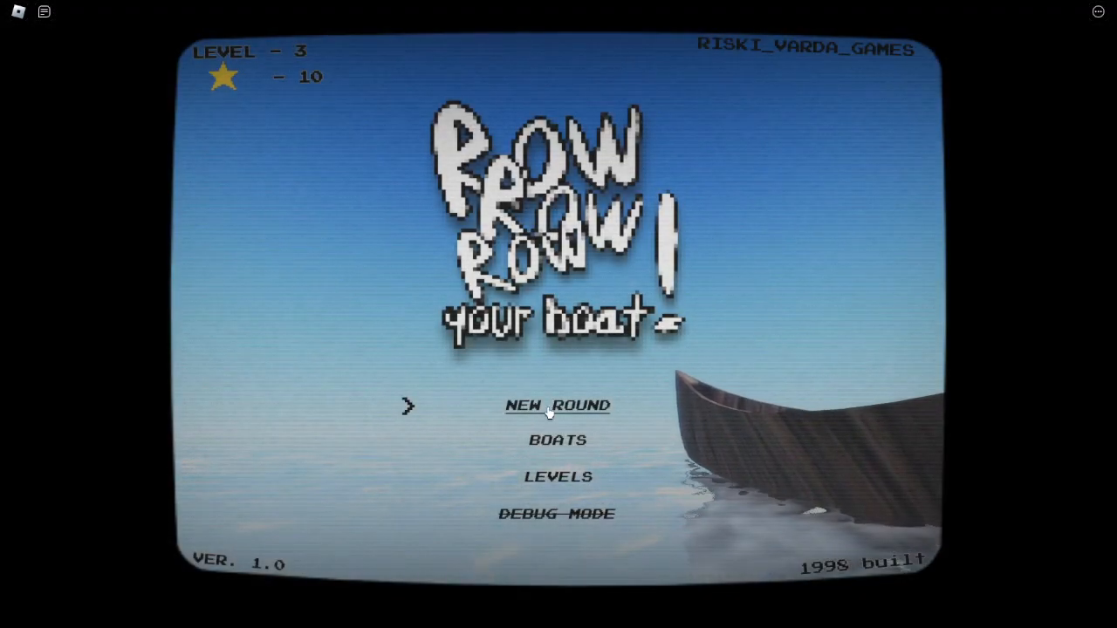
click(558, 476)
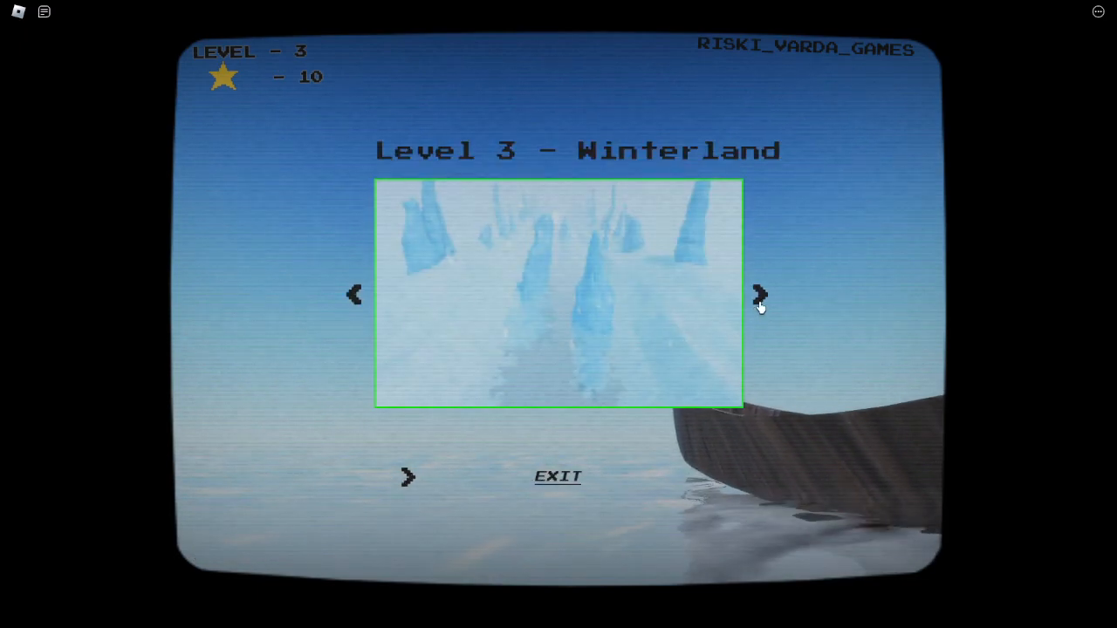
mouse_move(541, 334)
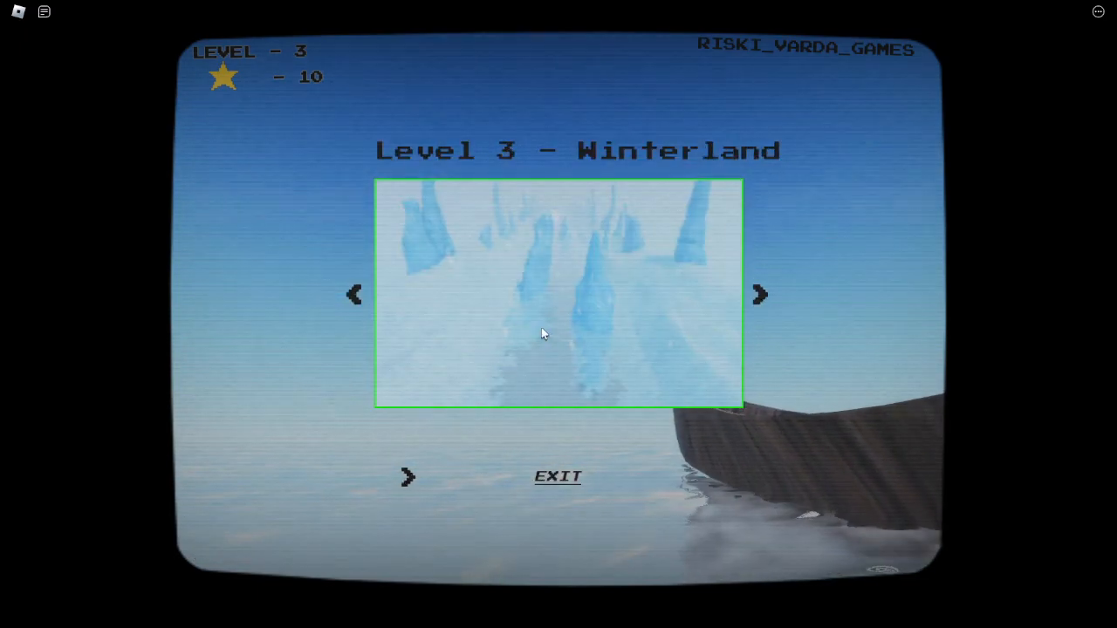
mouse_move(488, 474)
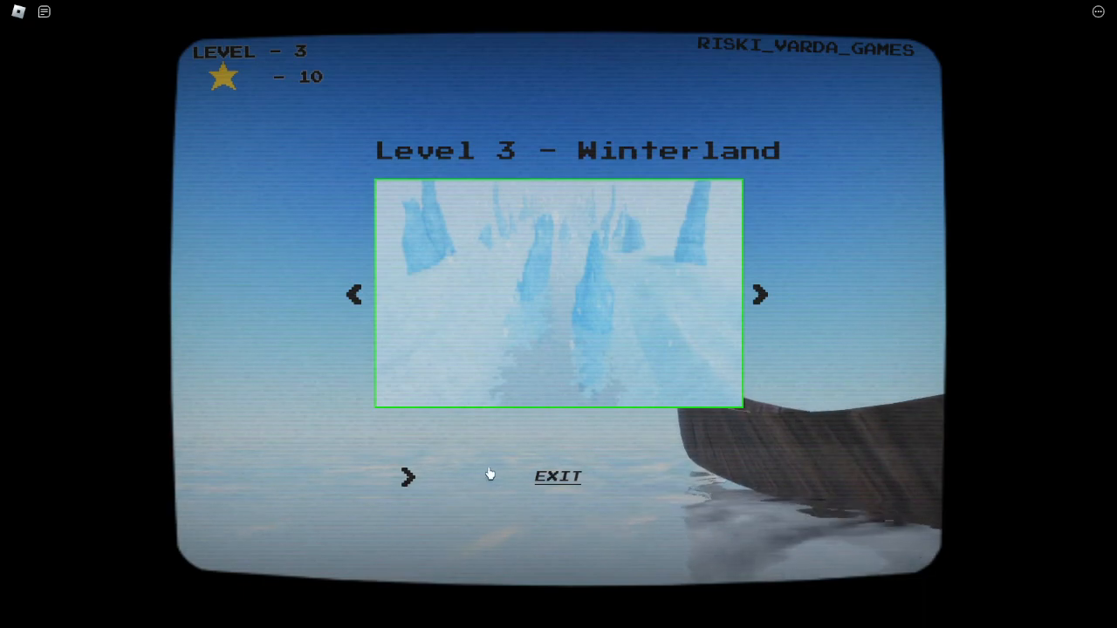
click(557, 476)
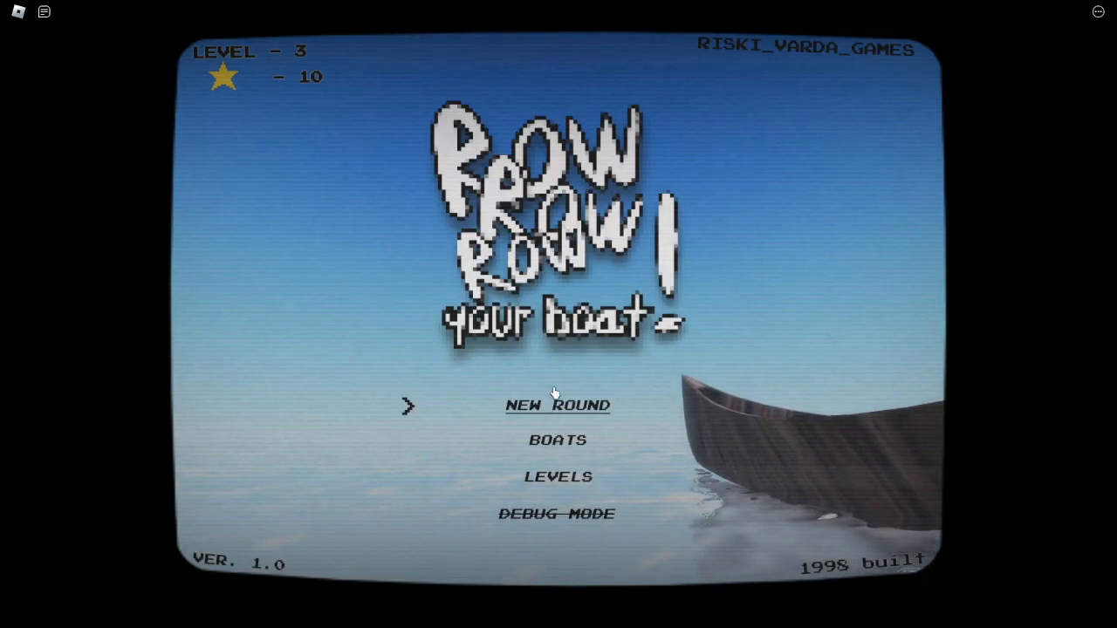
Start a new round and win the icy Winterland level 4, reaching 20 stars
click(557, 405)
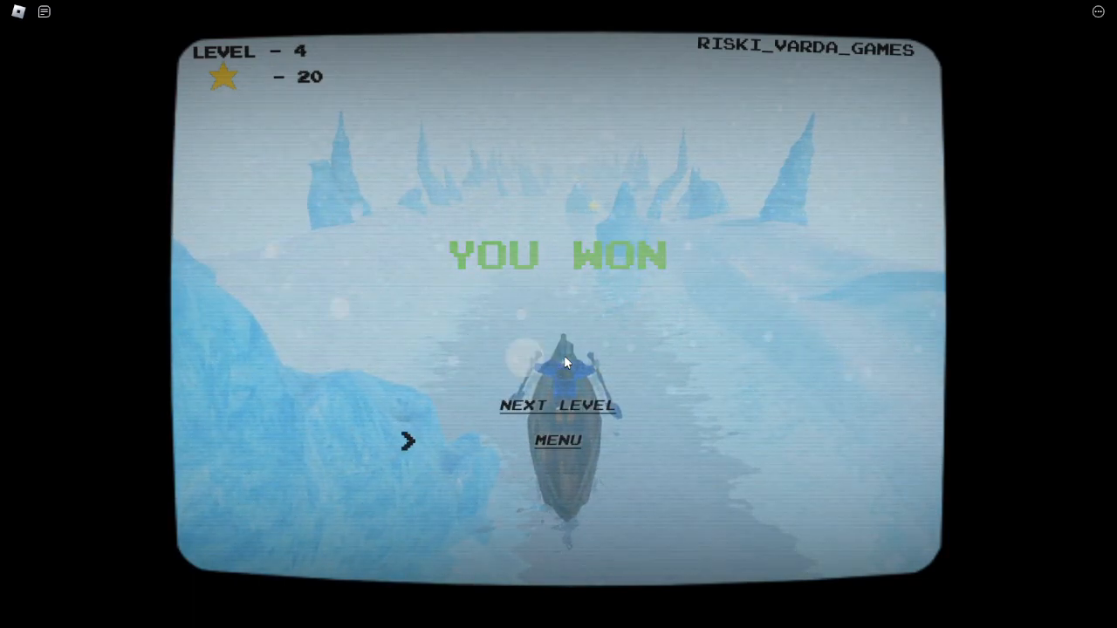
Start the next rowing level and row until crashing into an ice block at level 4
click(557, 404)
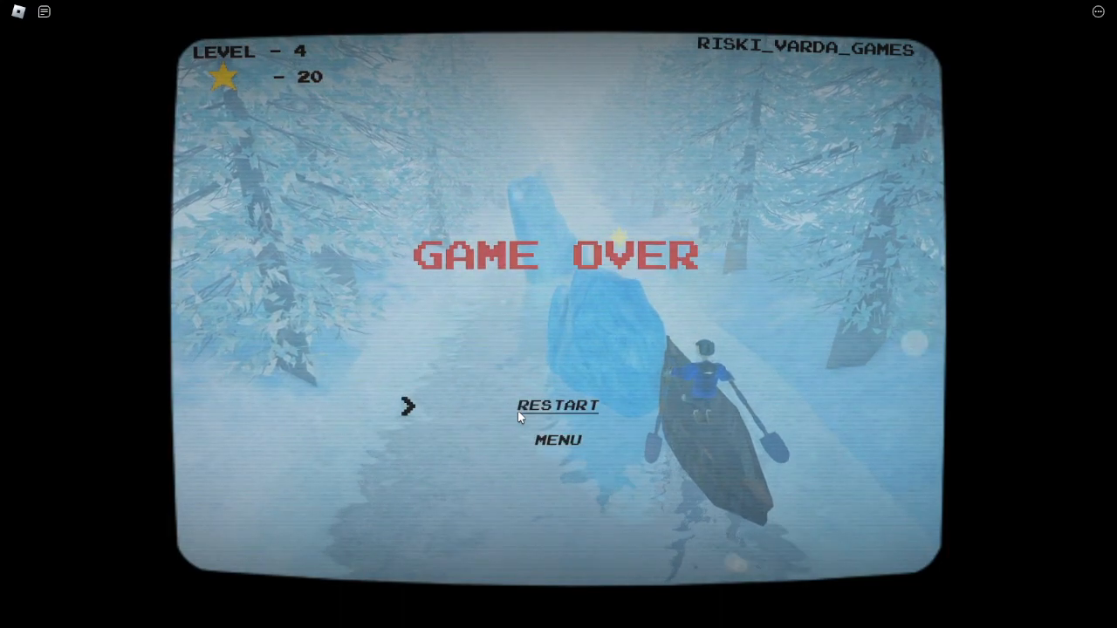
click(557, 405)
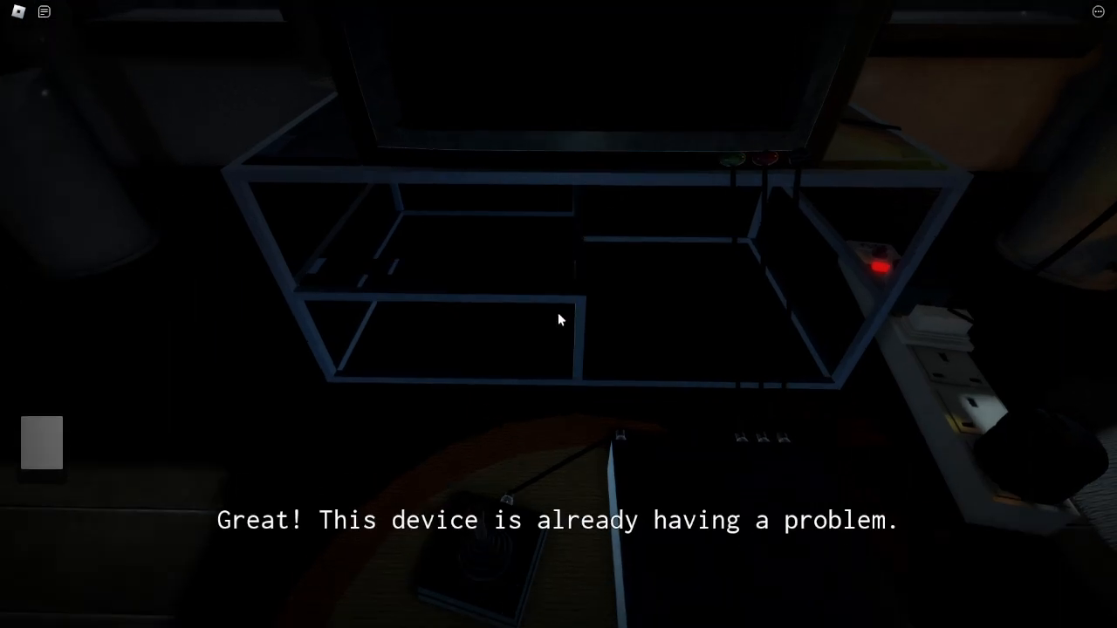
Walk away from the malfunctioning console toward the dark bookshelf
key(w)
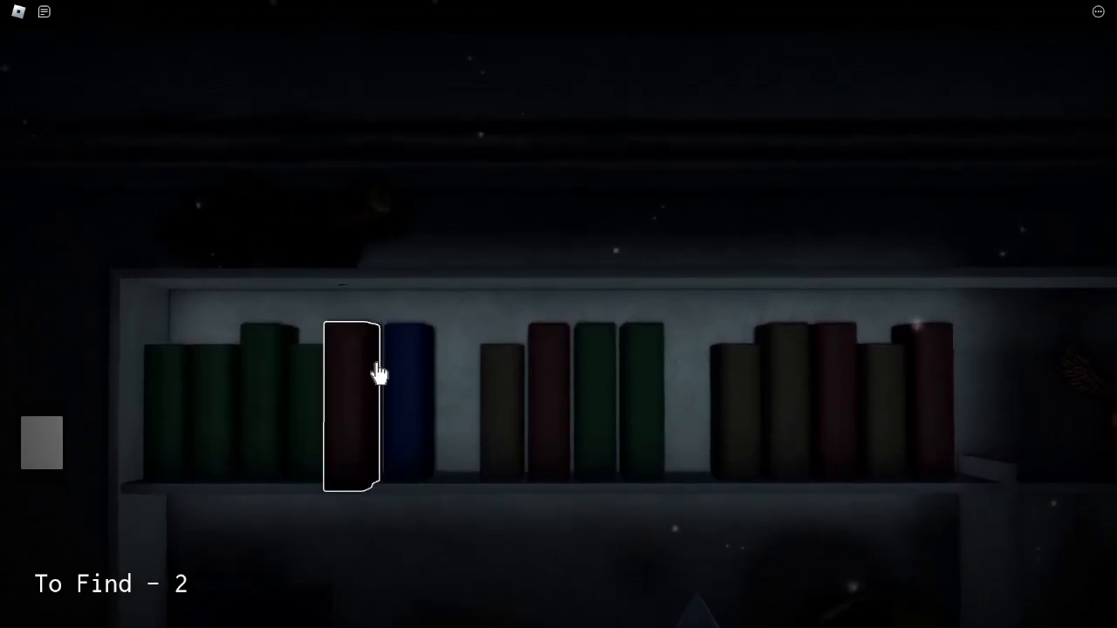
Search the dark red book, middle red book and right-hand gap until one item remains
click(351, 405)
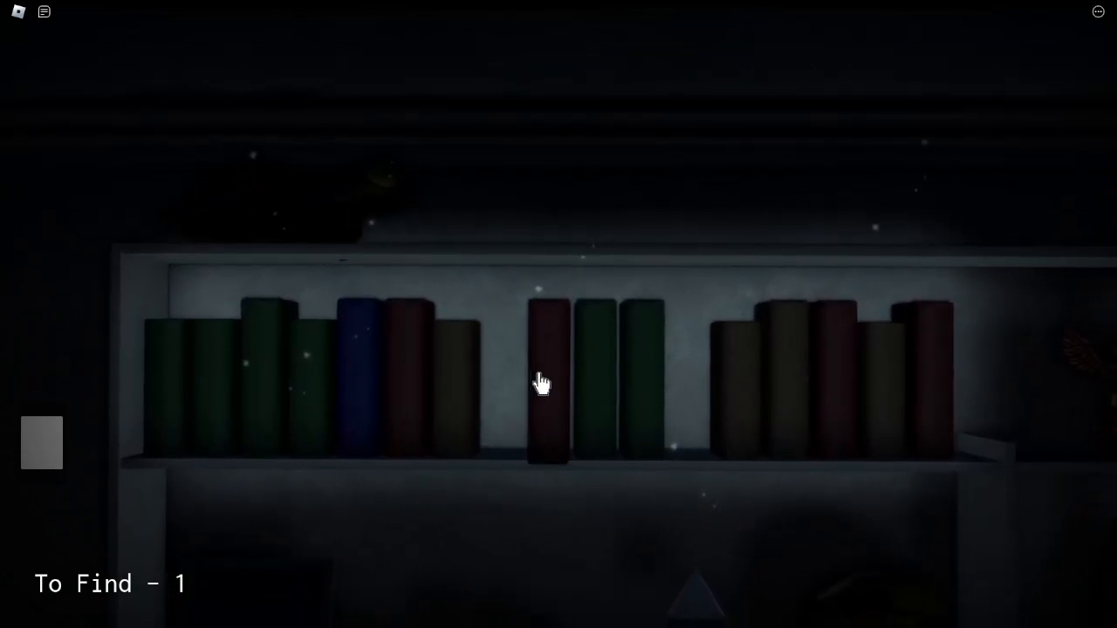
click(547, 384)
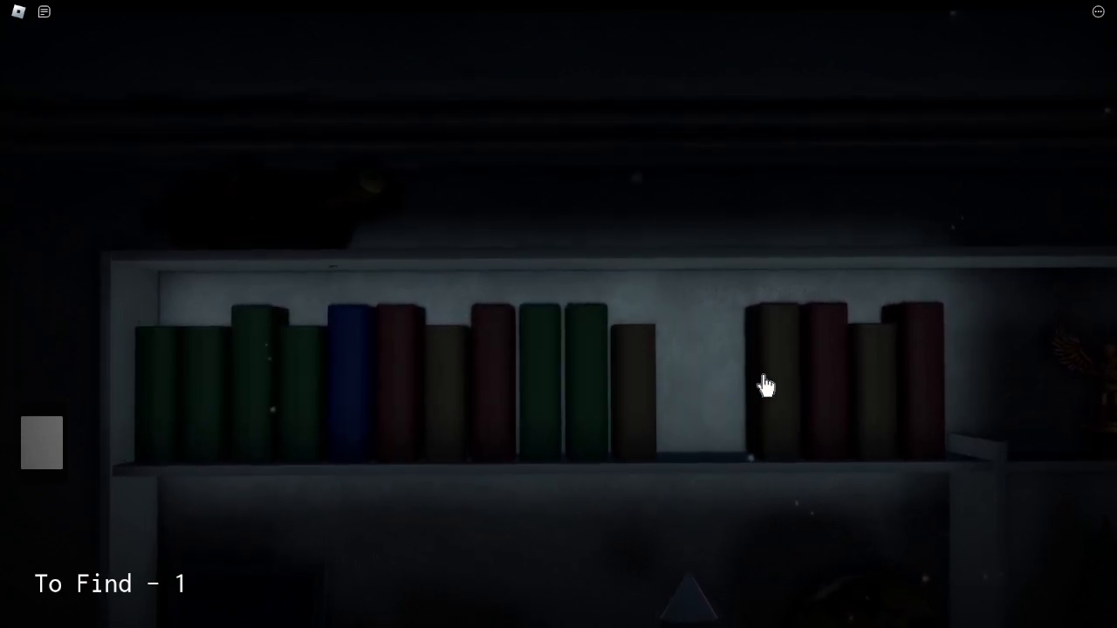
click(765, 385)
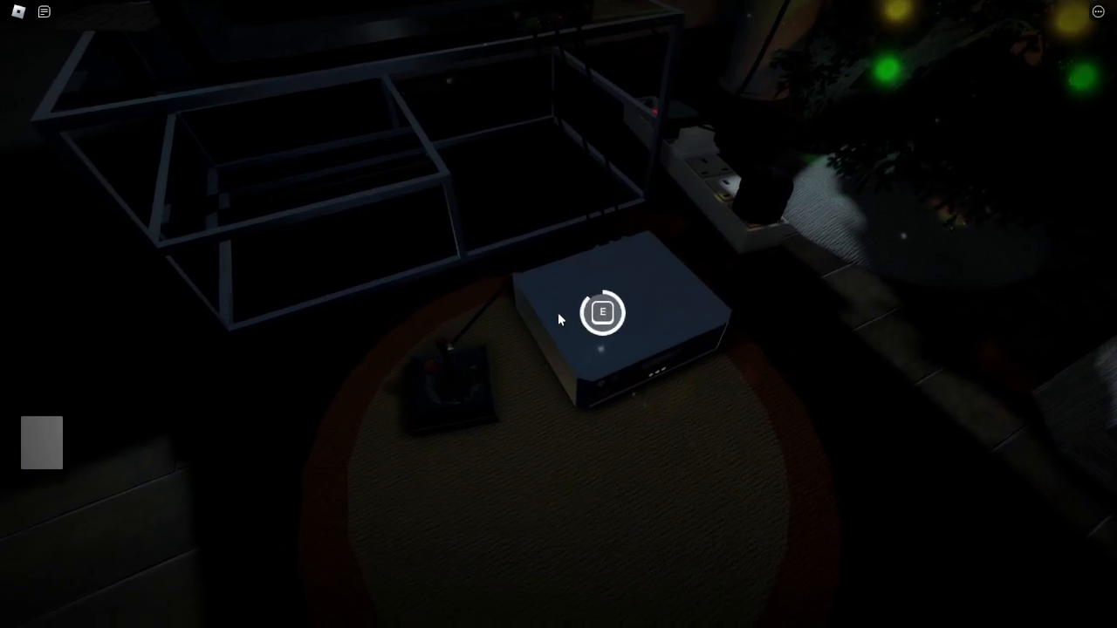
Interact with the console on the rug, bringing up the texter's 'Please listen' messages
key(e)
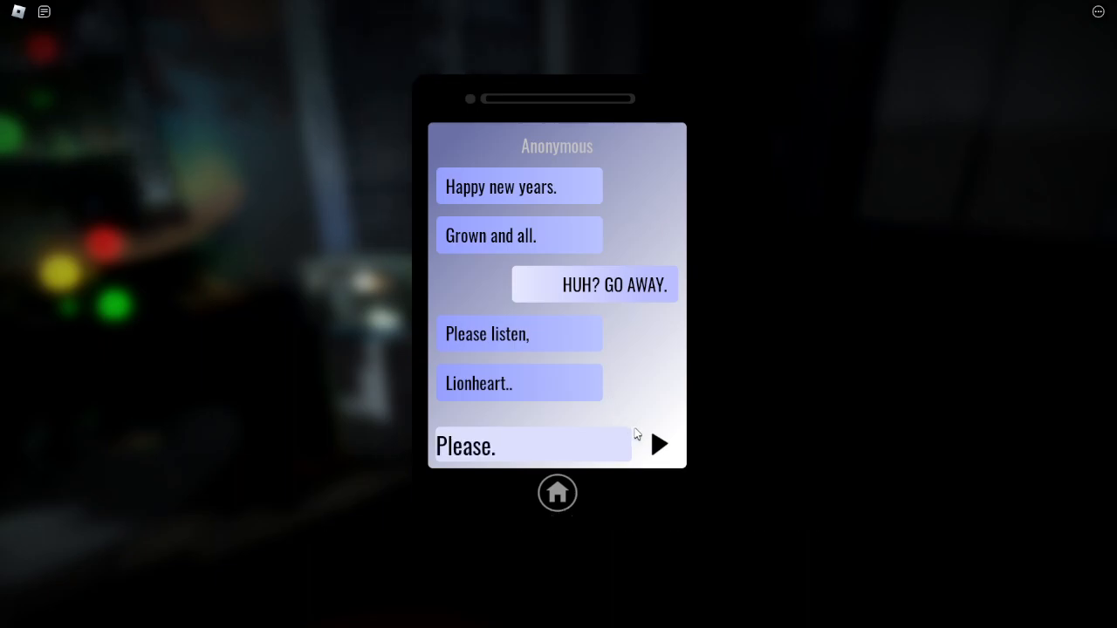
Reply 'Please.' and demand to know who the anonymous texter is
click(660, 444)
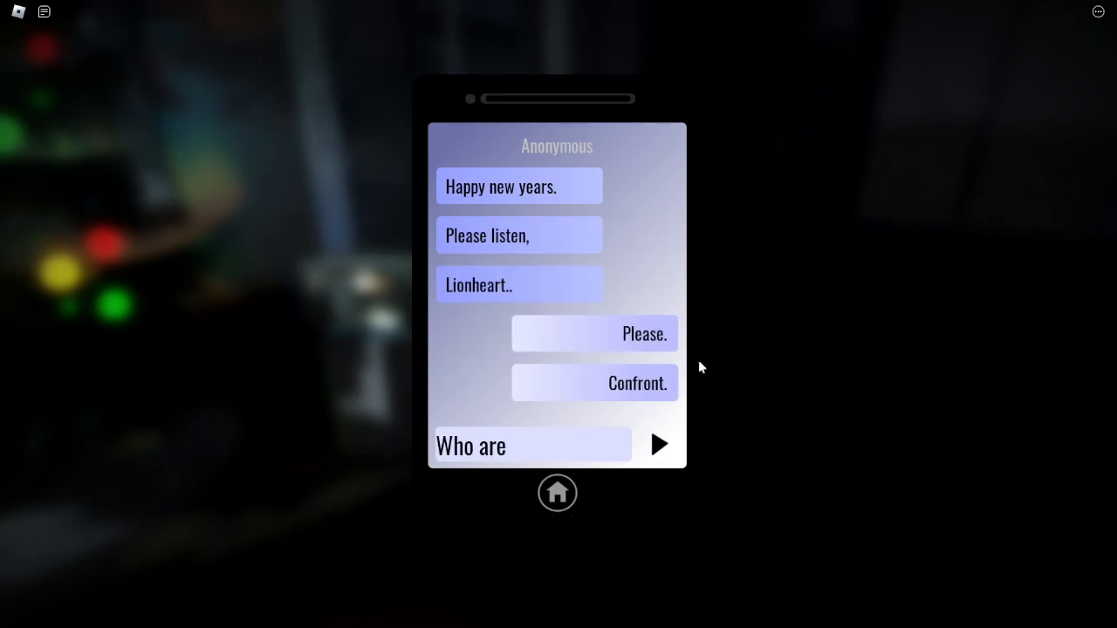
click(658, 444)
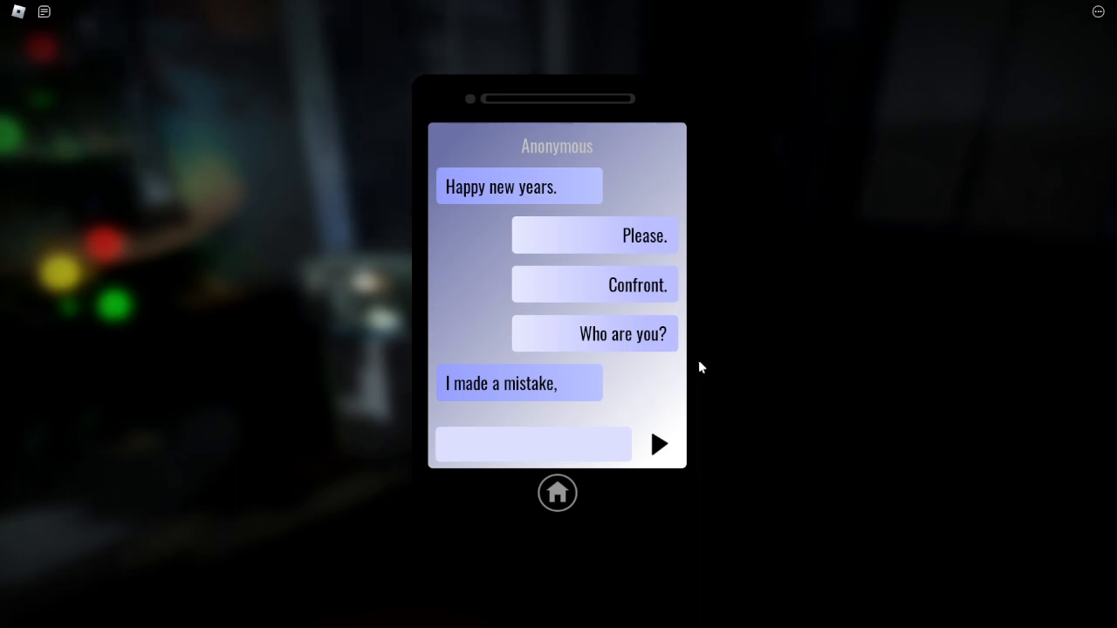
click(593, 234)
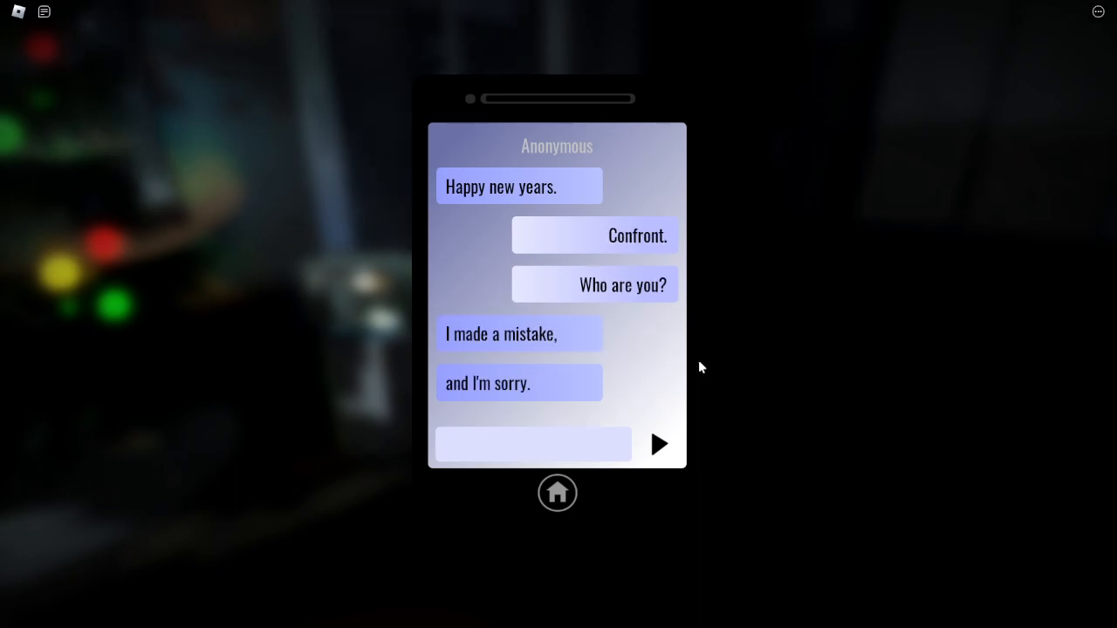
text(Just)
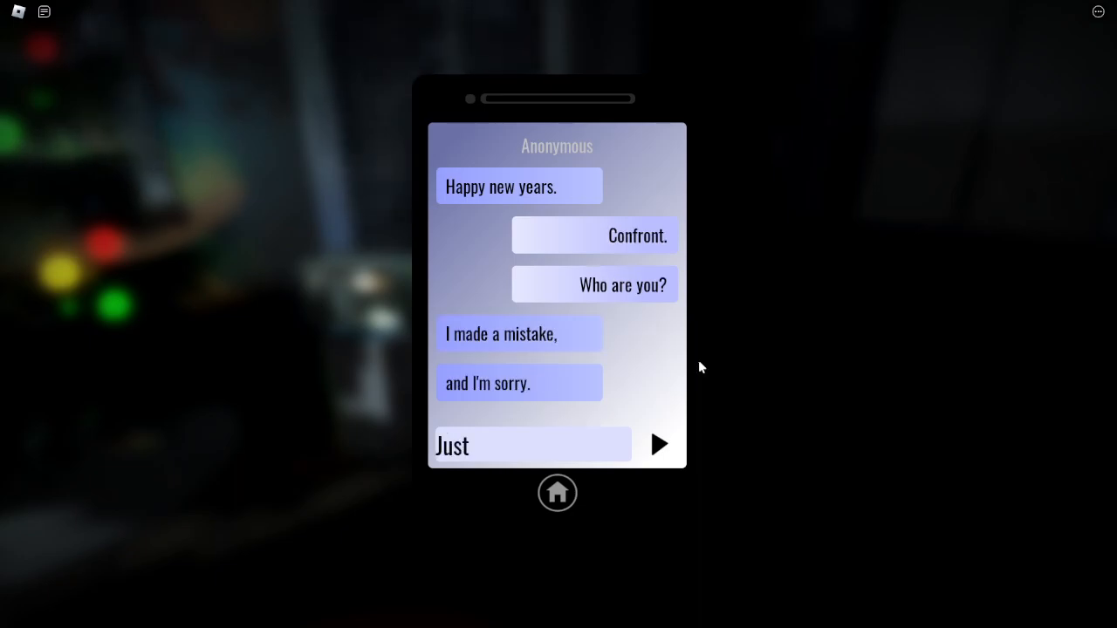
click(658, 444)
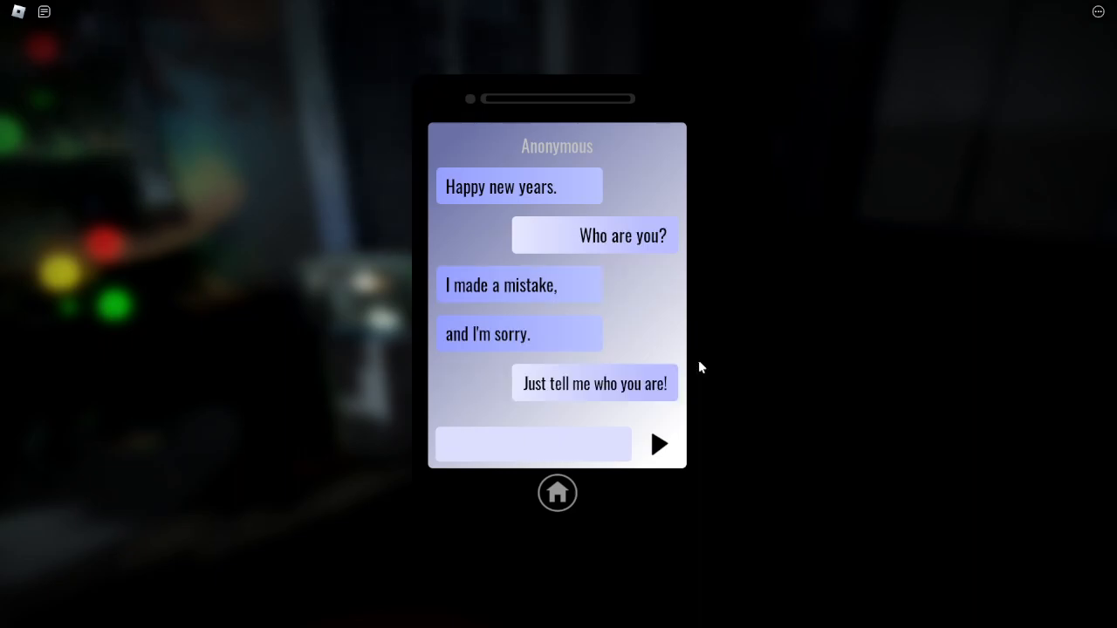
Refuse with 'No. I can't.', mention the gift, and return to the level 5 menu
click(658, 444)
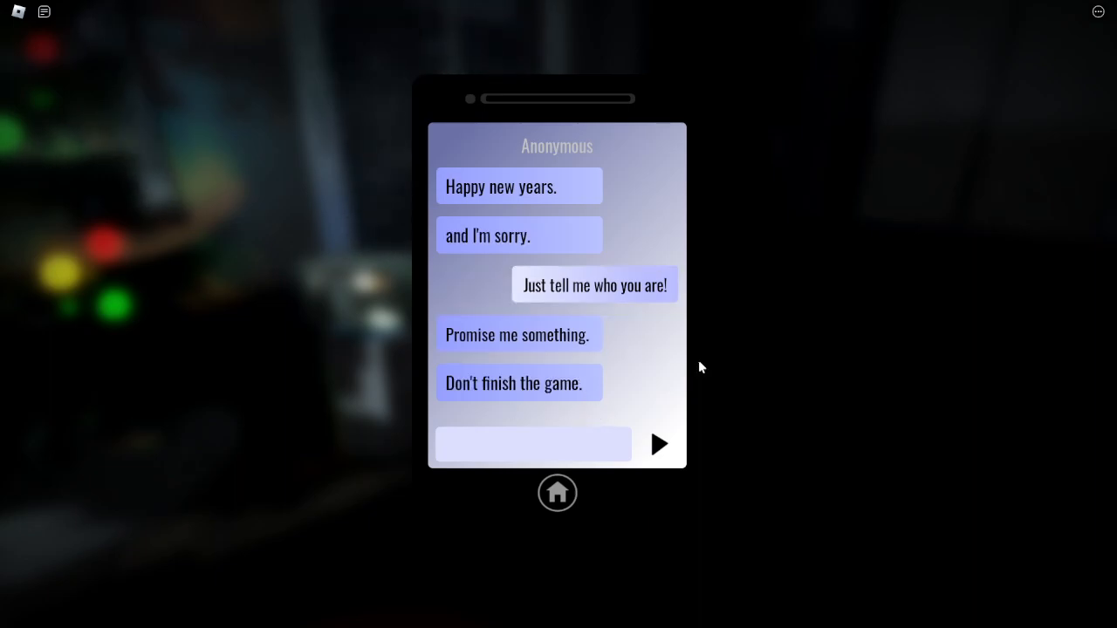
text(No. I)
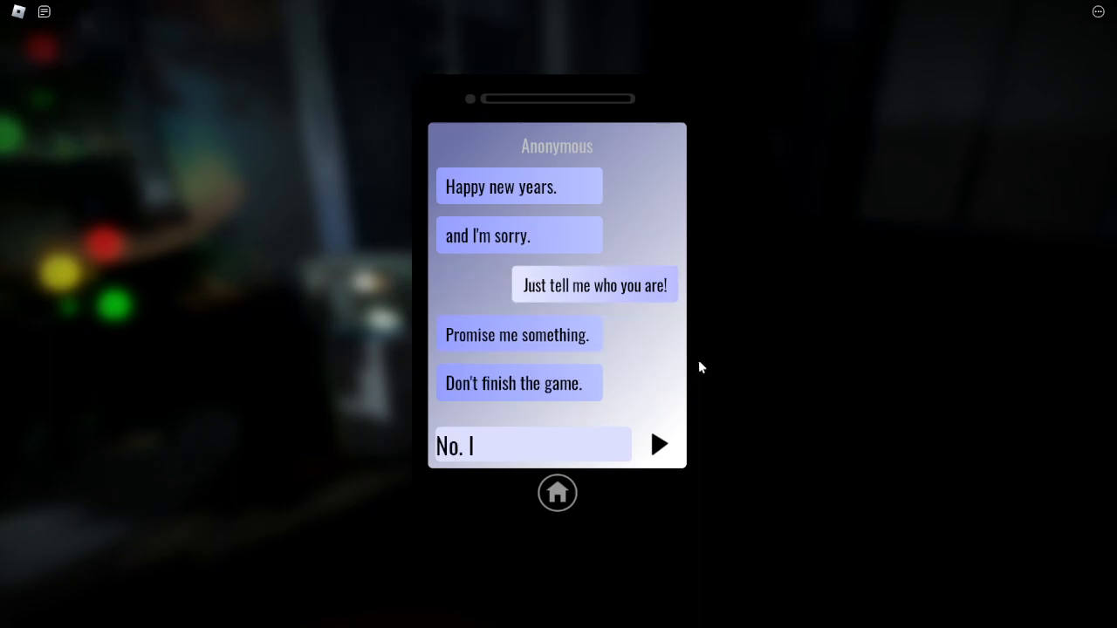
click(659, 444)
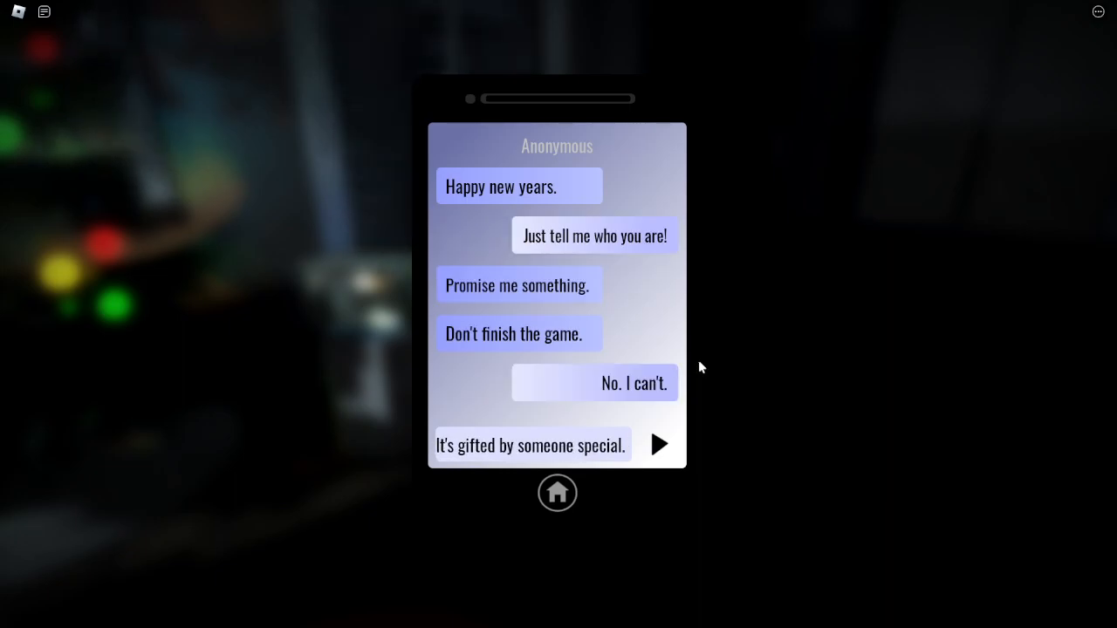
click(659, 444)
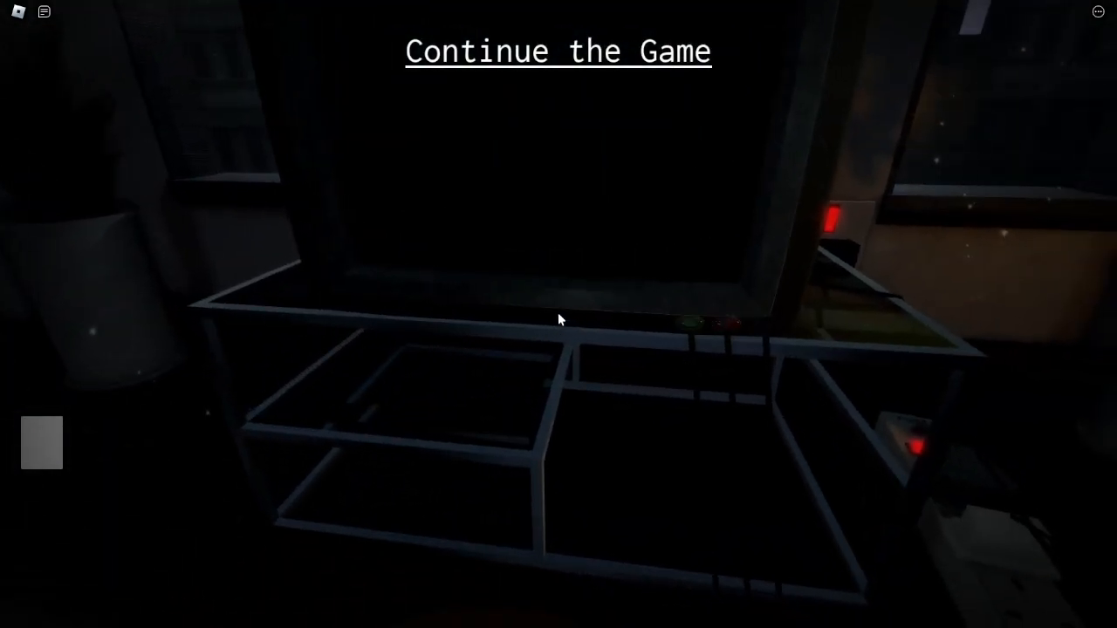
click(558, 50)
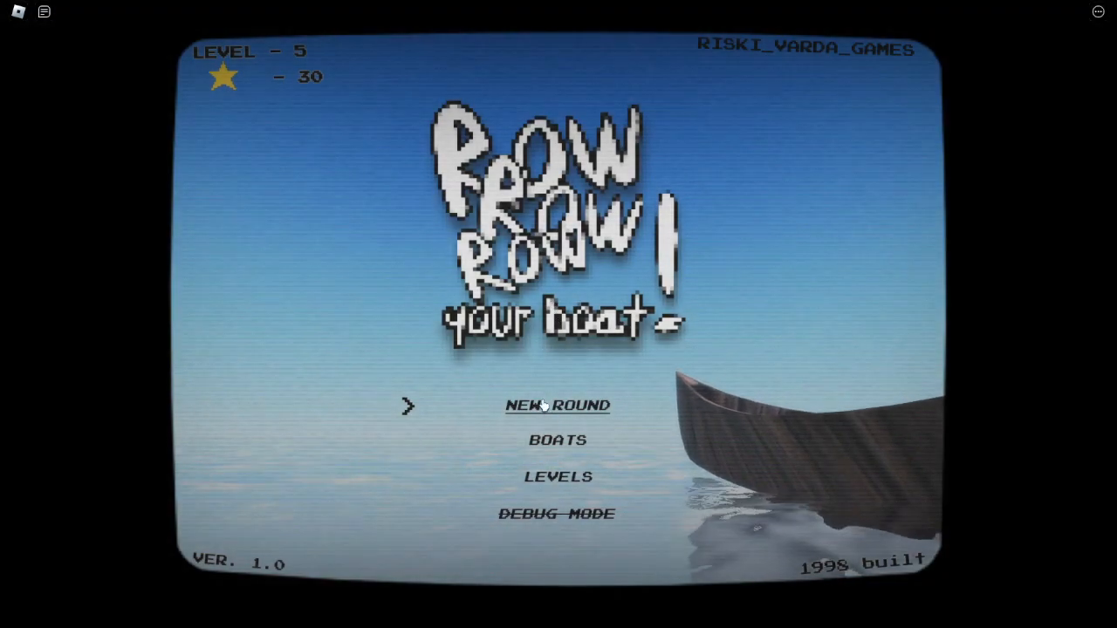
click(557, 405)
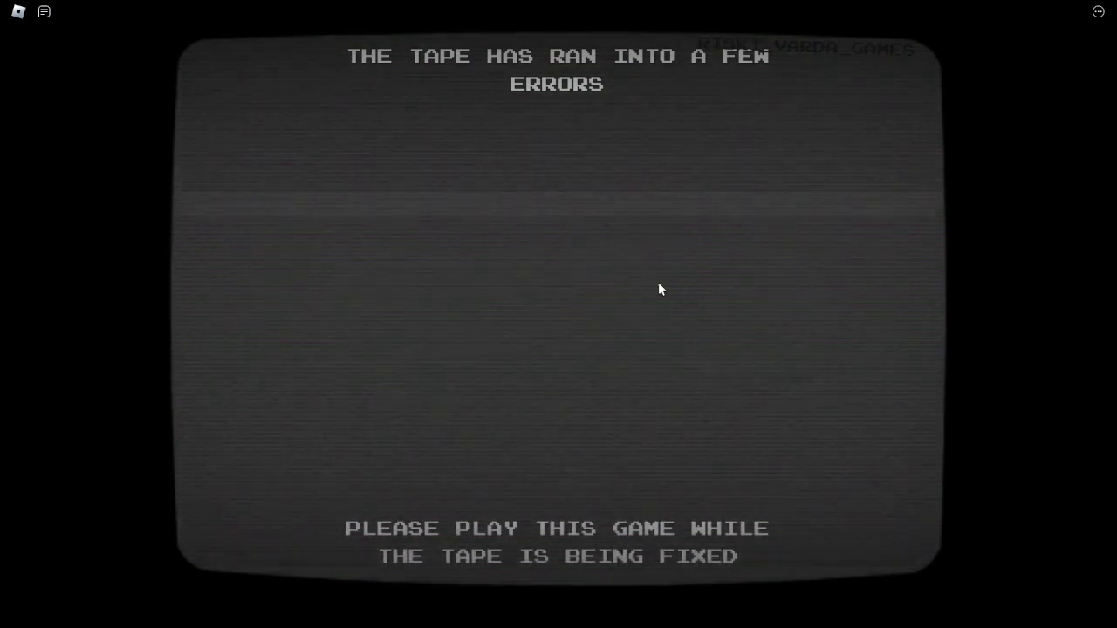
mouse_move(599, 536)
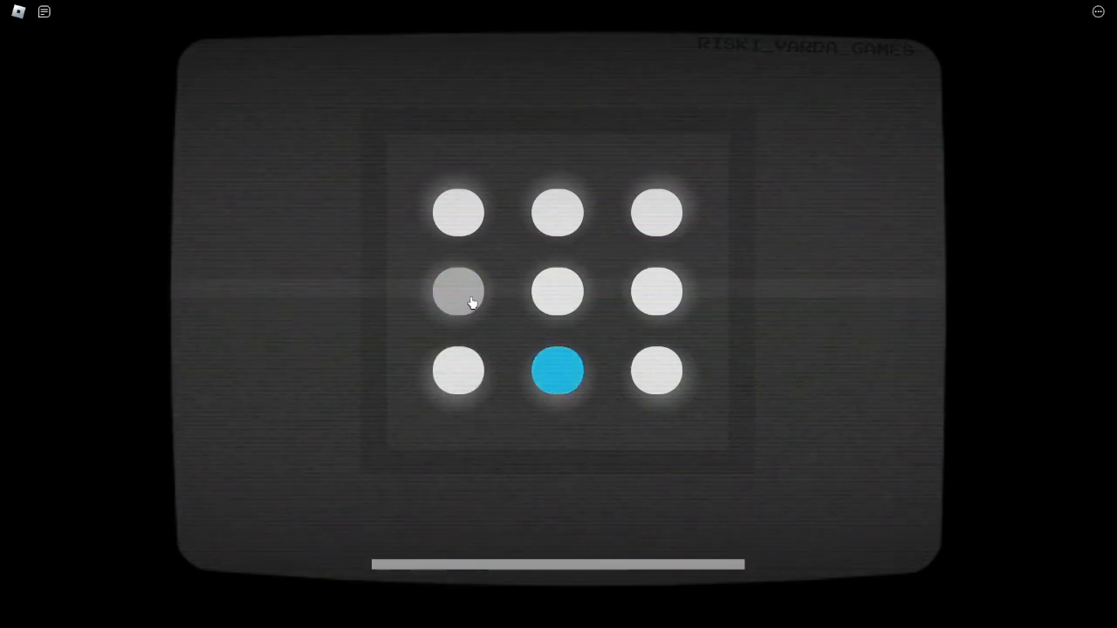
Tap each lit dot in the 3x3 grid pattern until YOU WON shows at 45 stars
click(558, 371)
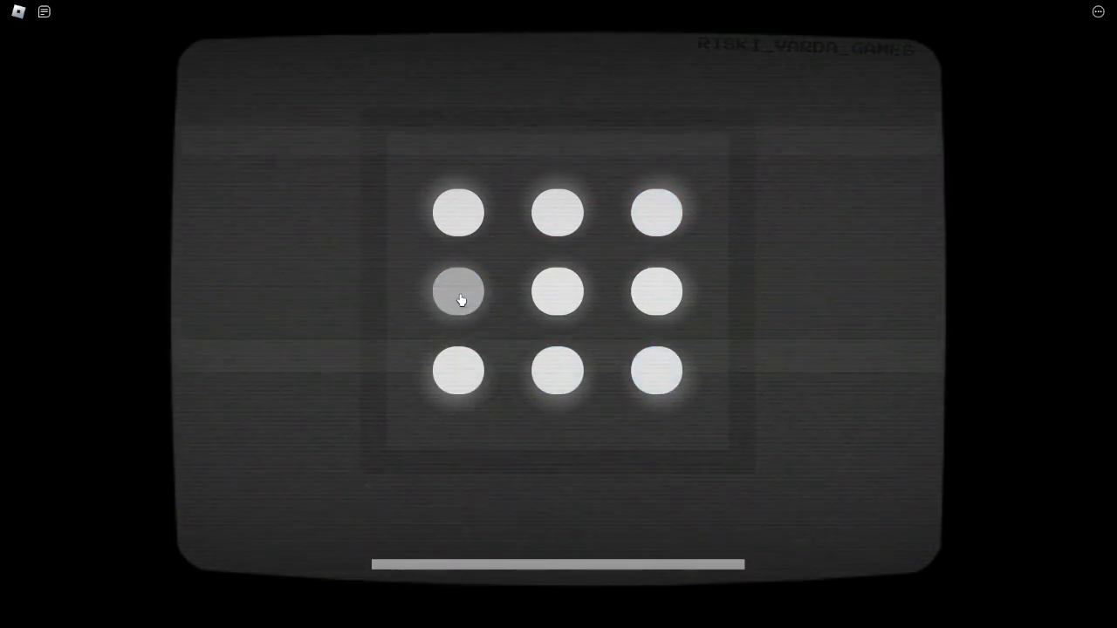
click(656, 212)
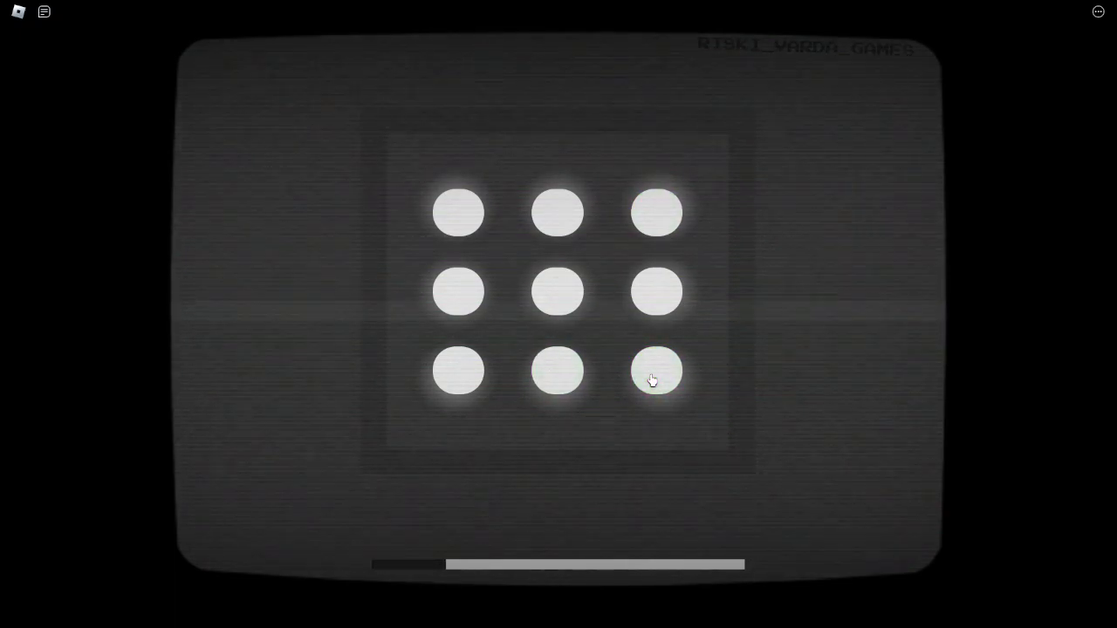
click(557, 212)
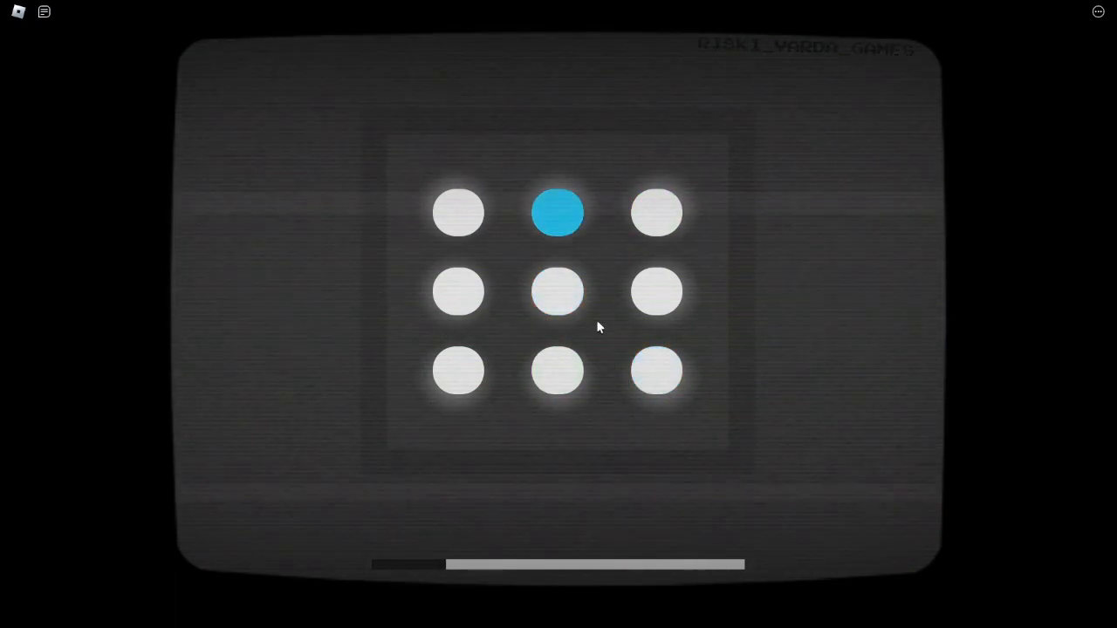
click(558, 292)
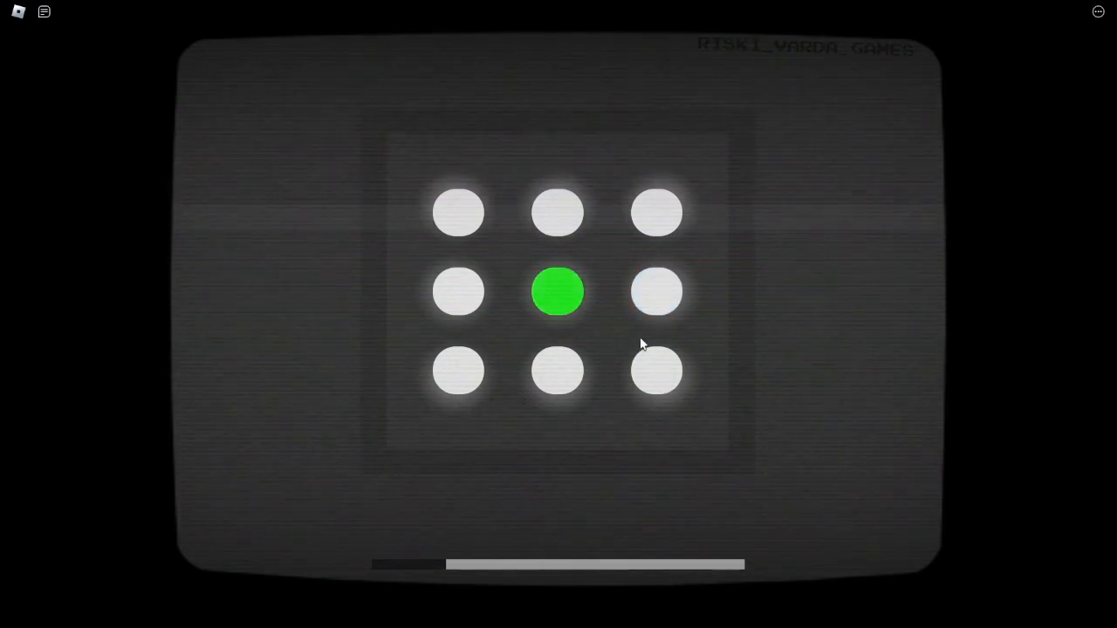
click(459, 291)
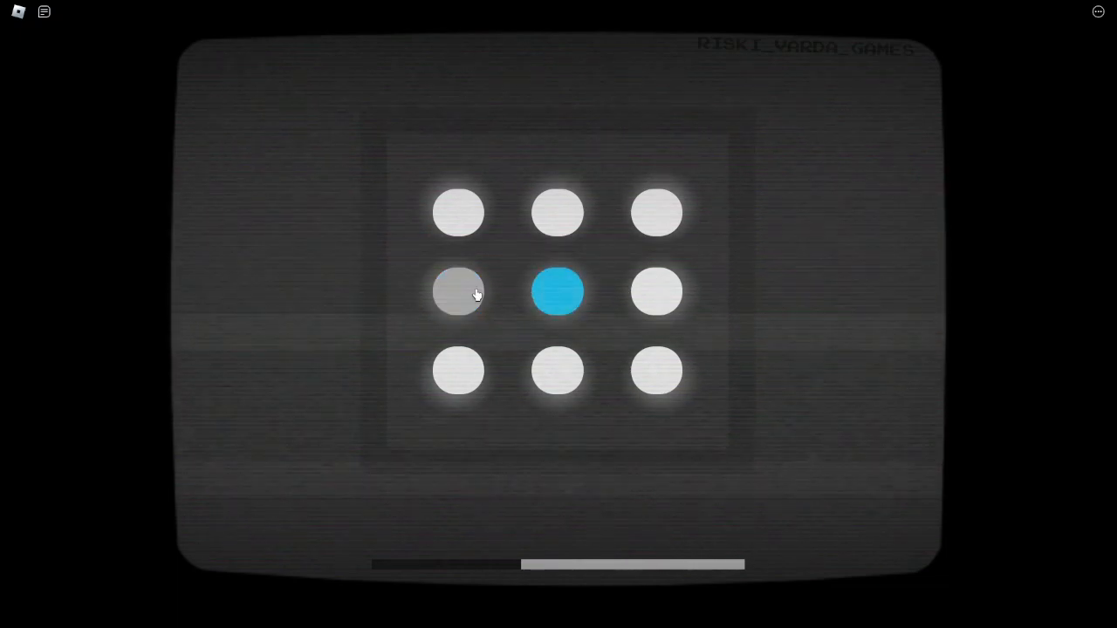
click(459, 292)
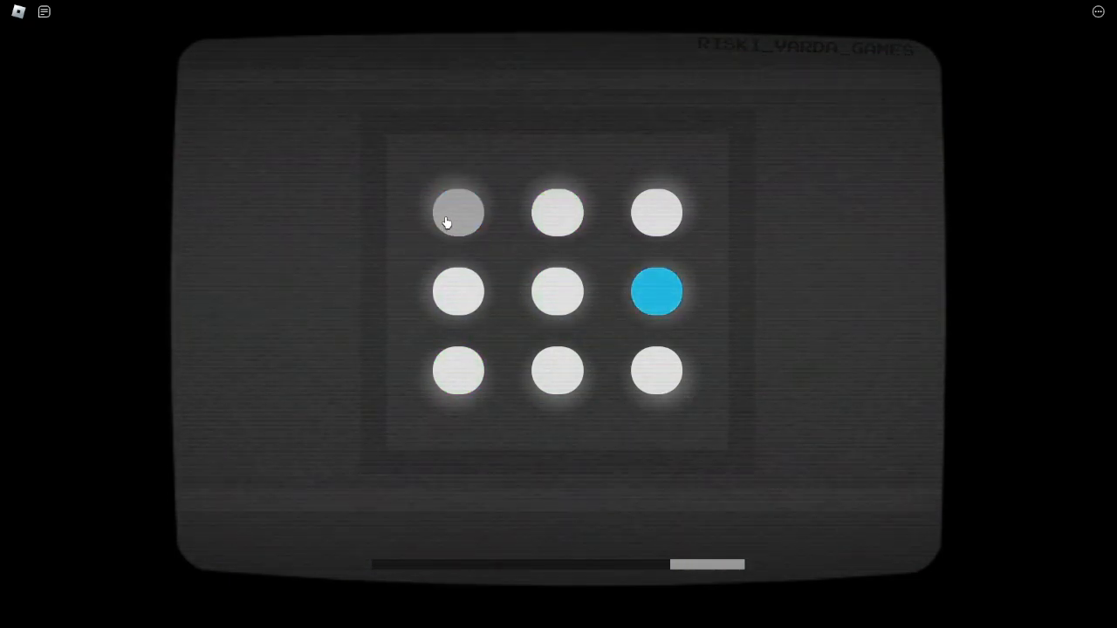
click(657, 292)
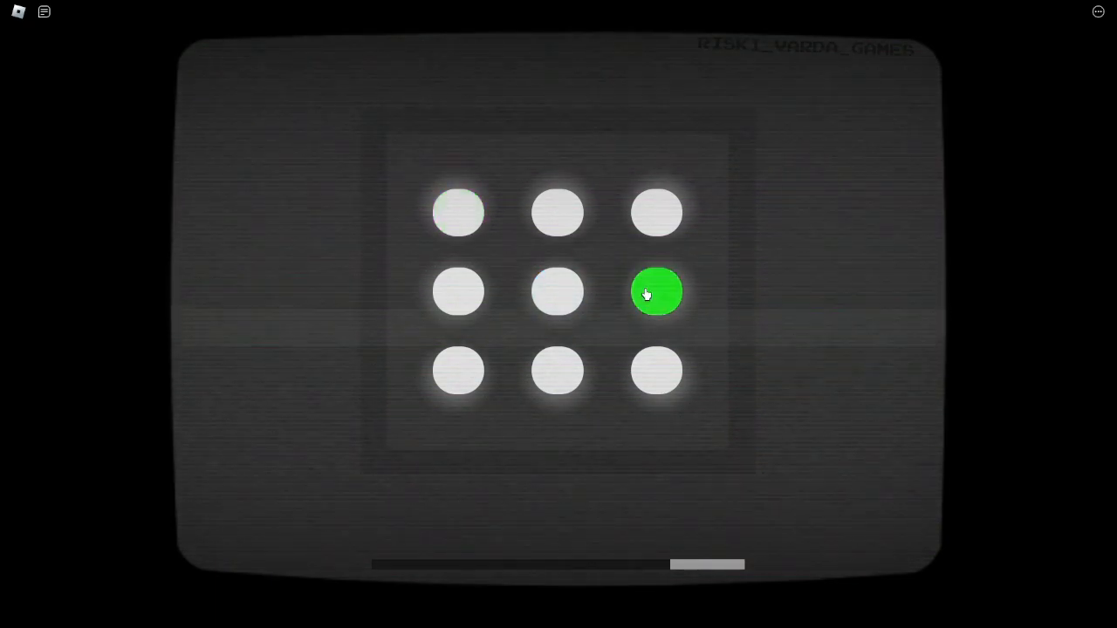
click(656, 291)
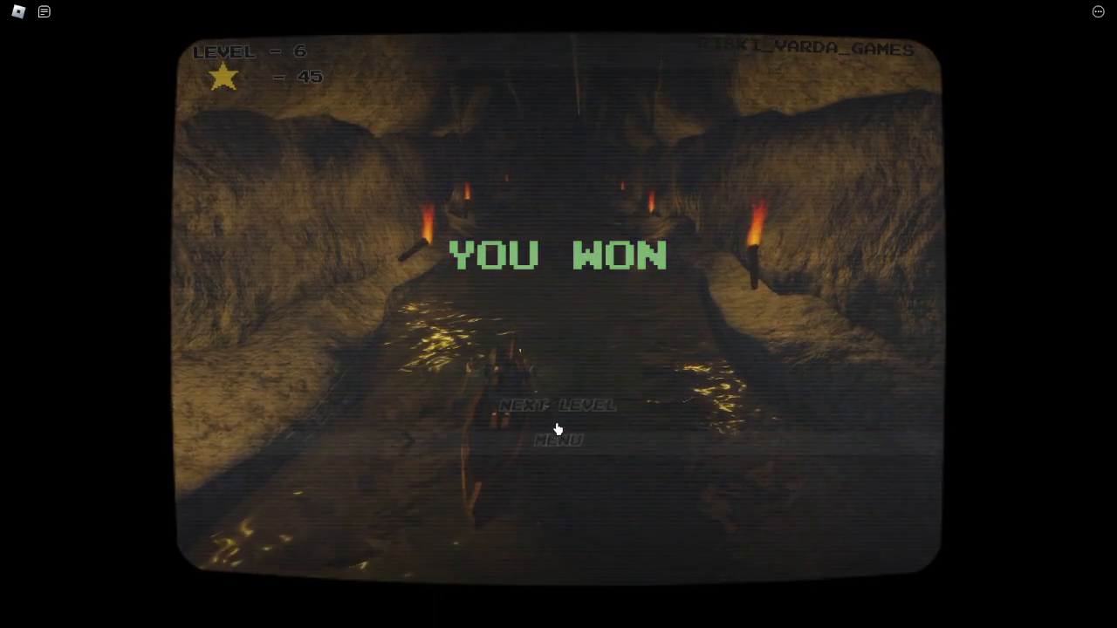
Start the purple checkered tunnel level and play until Game Over
click(557, 405)
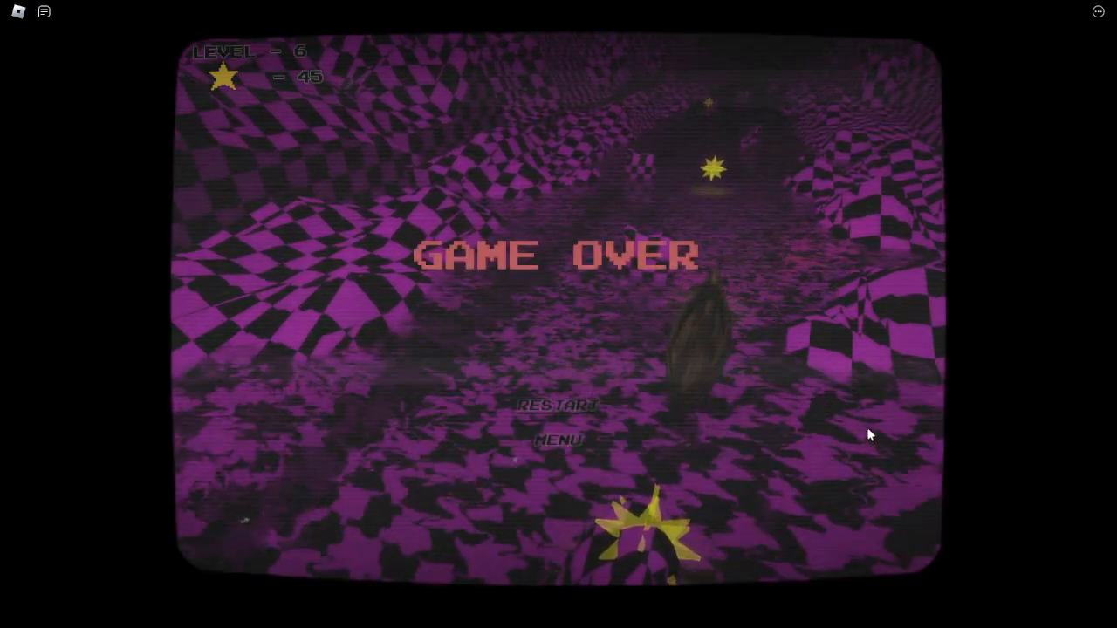
Restart the checkered tunnel level for a second attempt that ends in Game Over
click(558, 404)
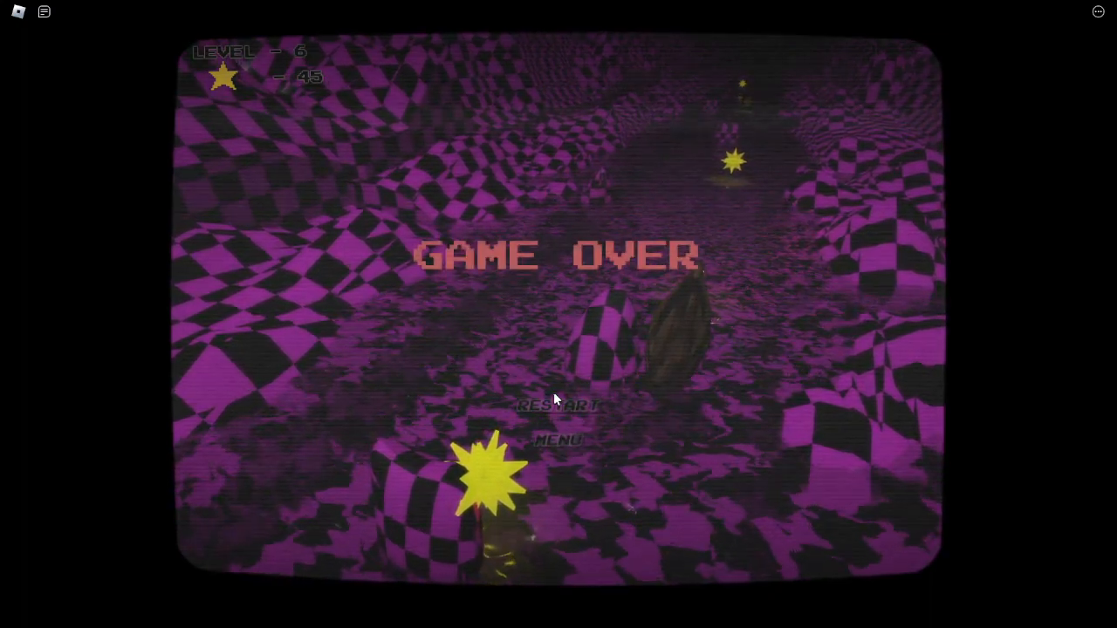
Restart the checkered tunnel level for a third failed attempt
click(557, 404)
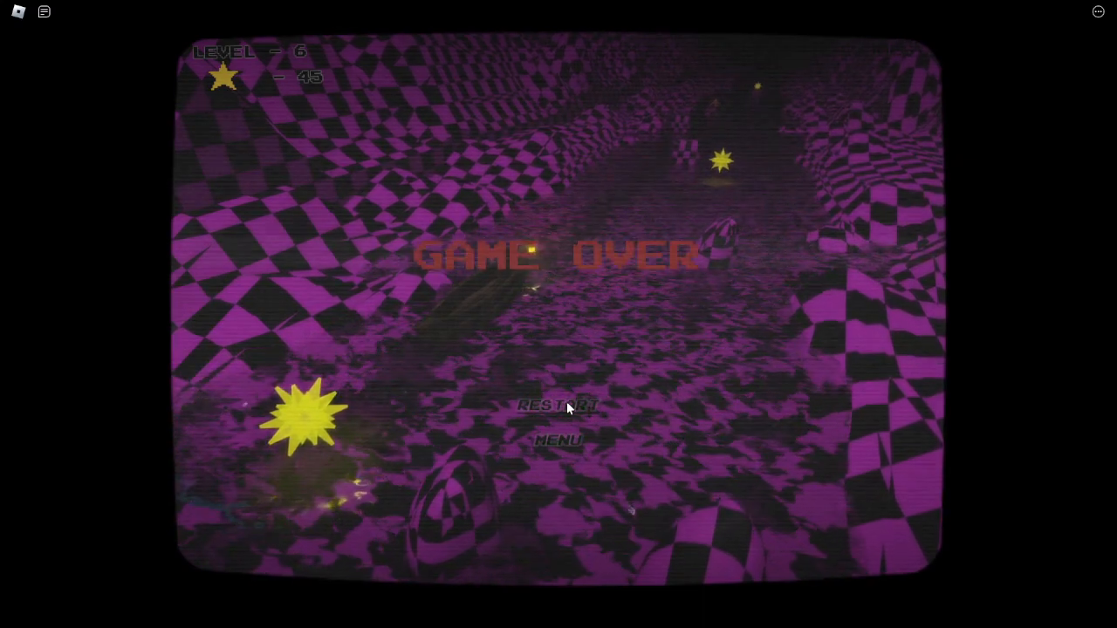
Restart and win the checkered level for 60 stars, then return to the title menu
click(557, 405)
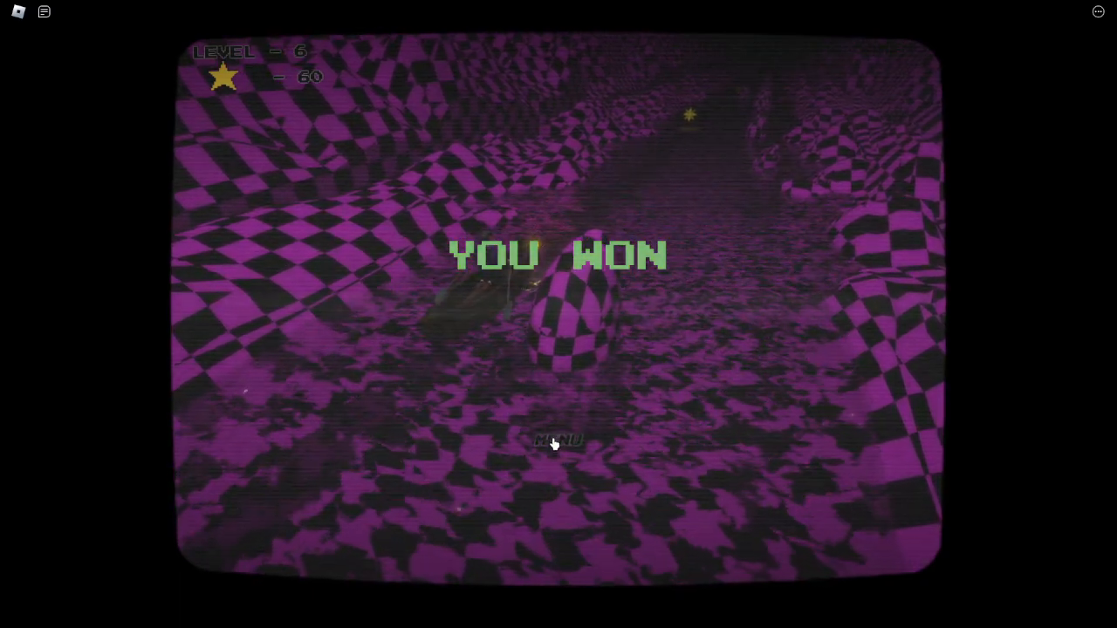
click(556, 440)
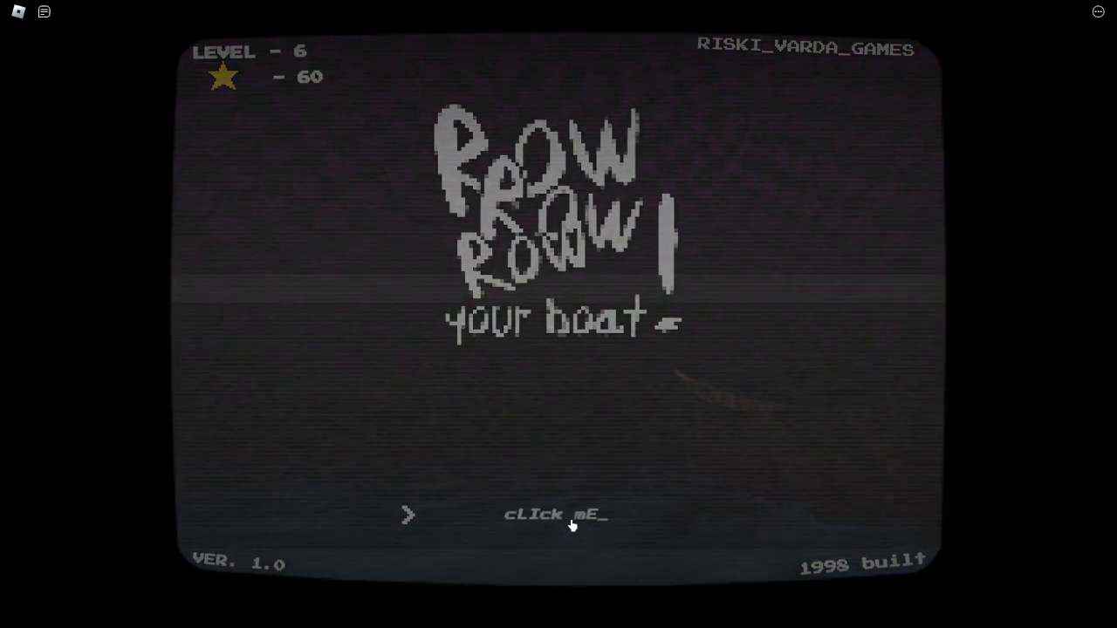
Click 'click me' on the Row Row Row your boat title screen to continue
click(555, 514)
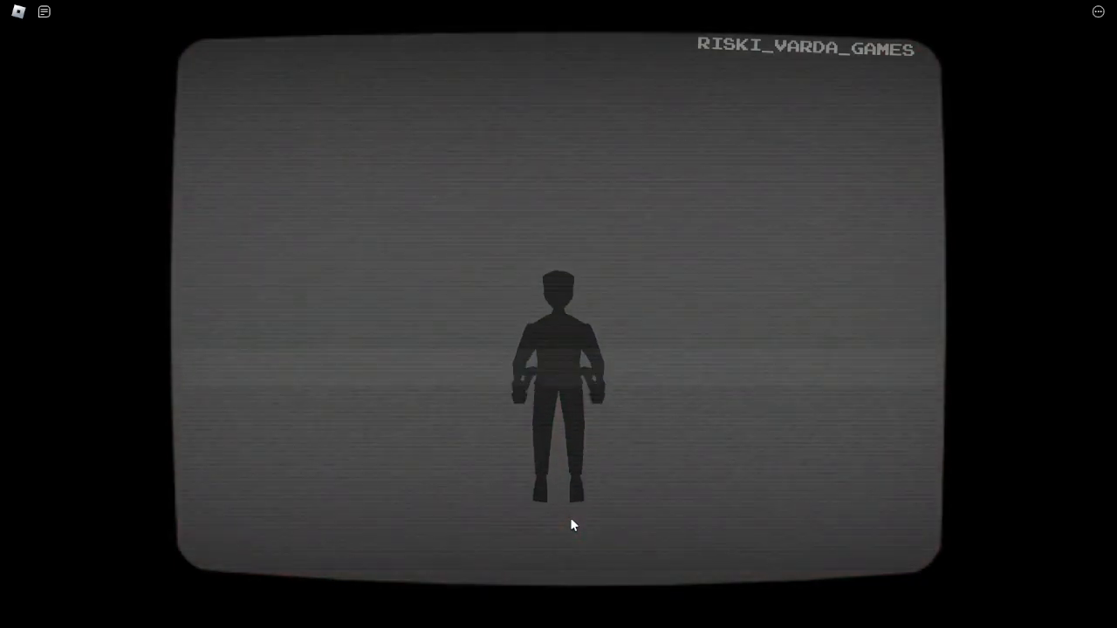
mouse_move(519, 412)
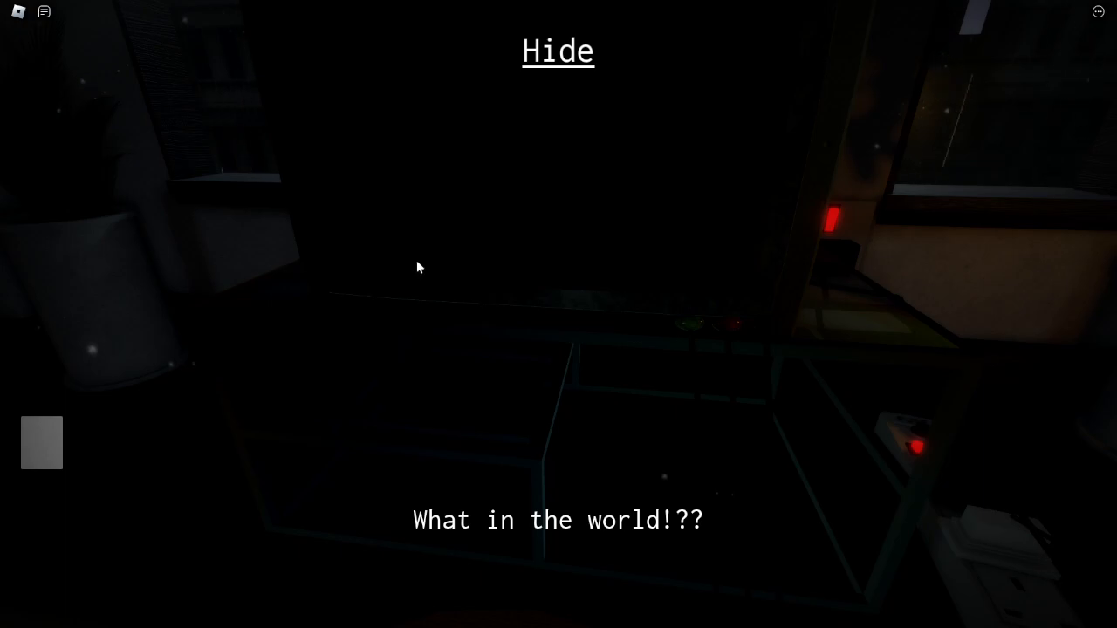
mouse_move(559, 314)
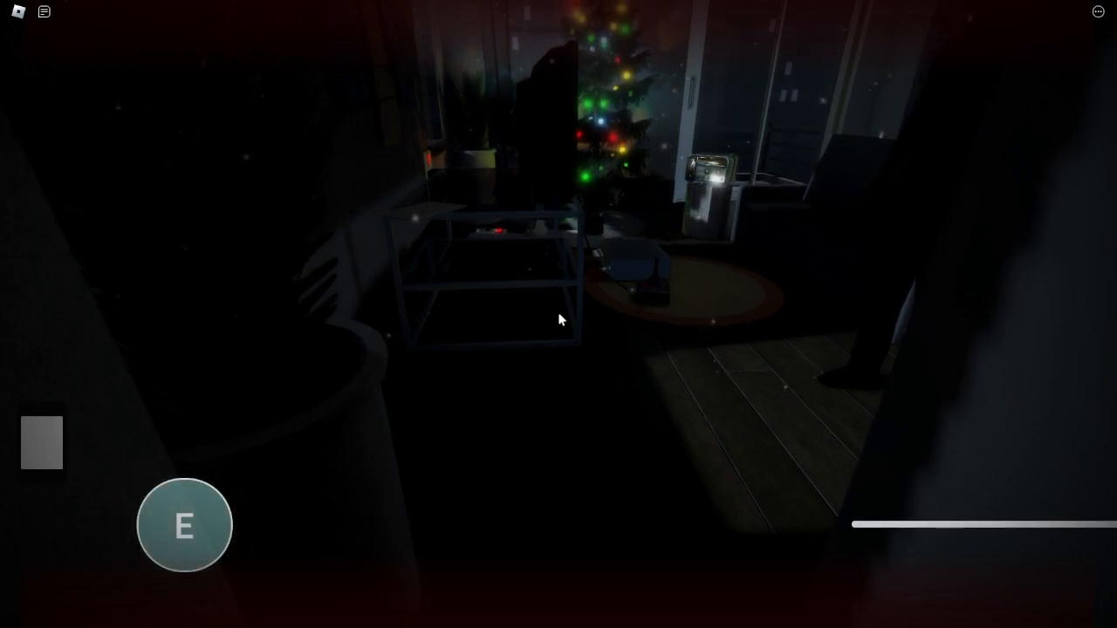
Interact with the hiding spot, then hold breath while the intruder prowls the living room
key(e)
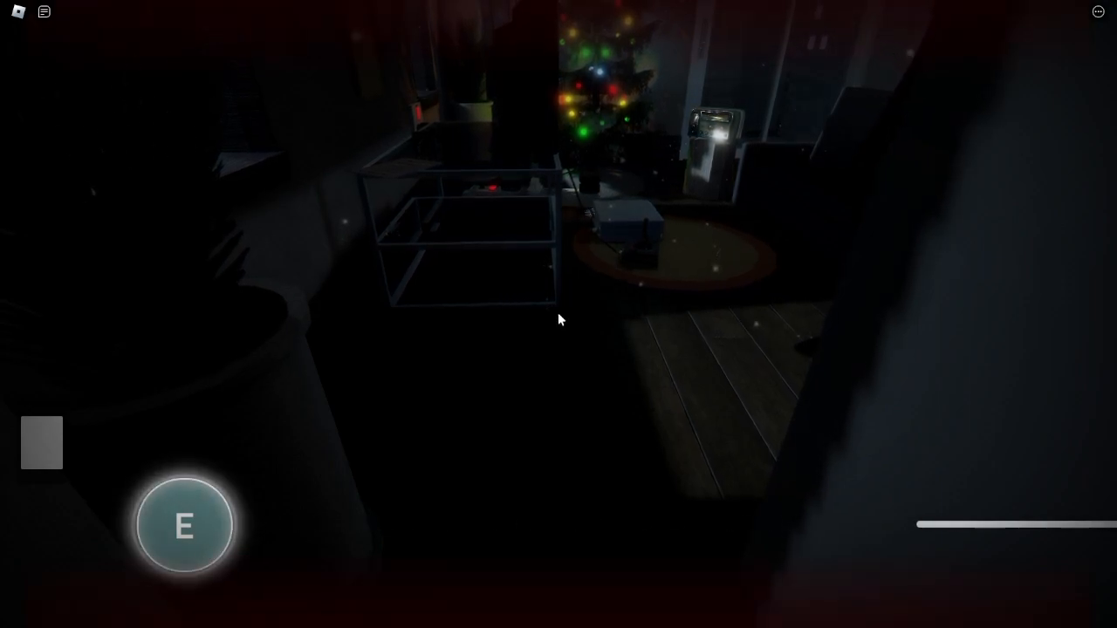
key(e)
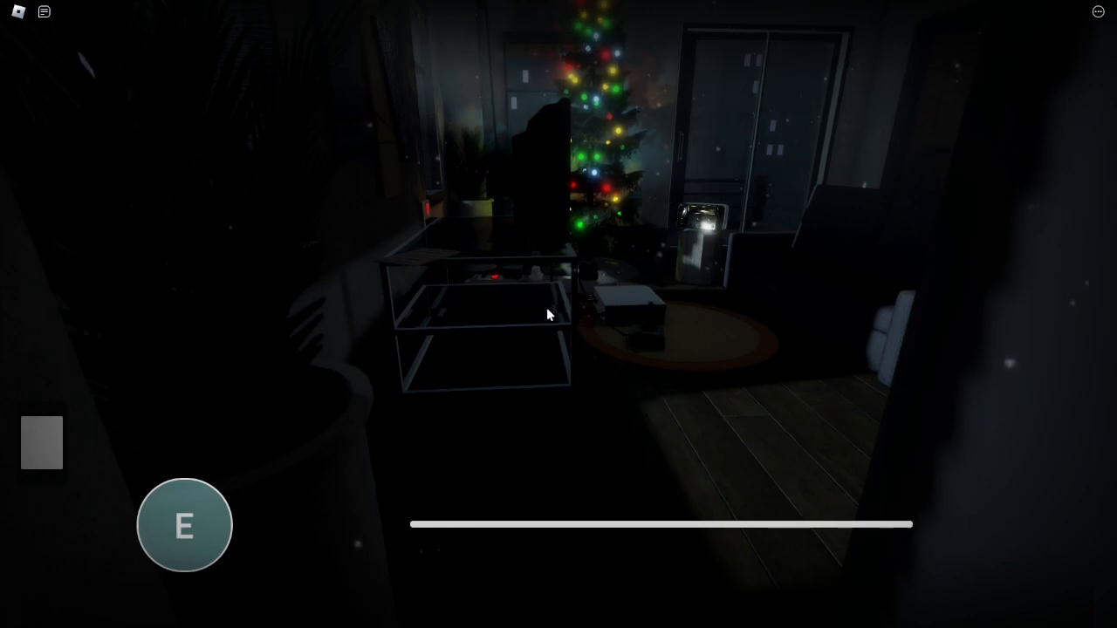
Keep refilling the breath bar until the intruder passes the glass door
key(e)
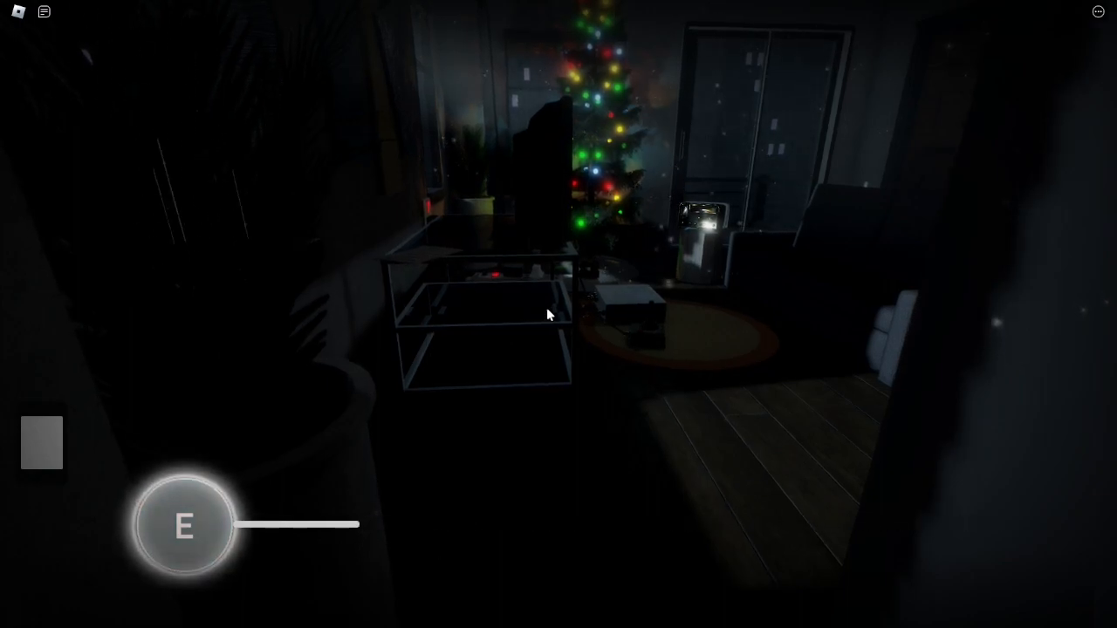
key(e)
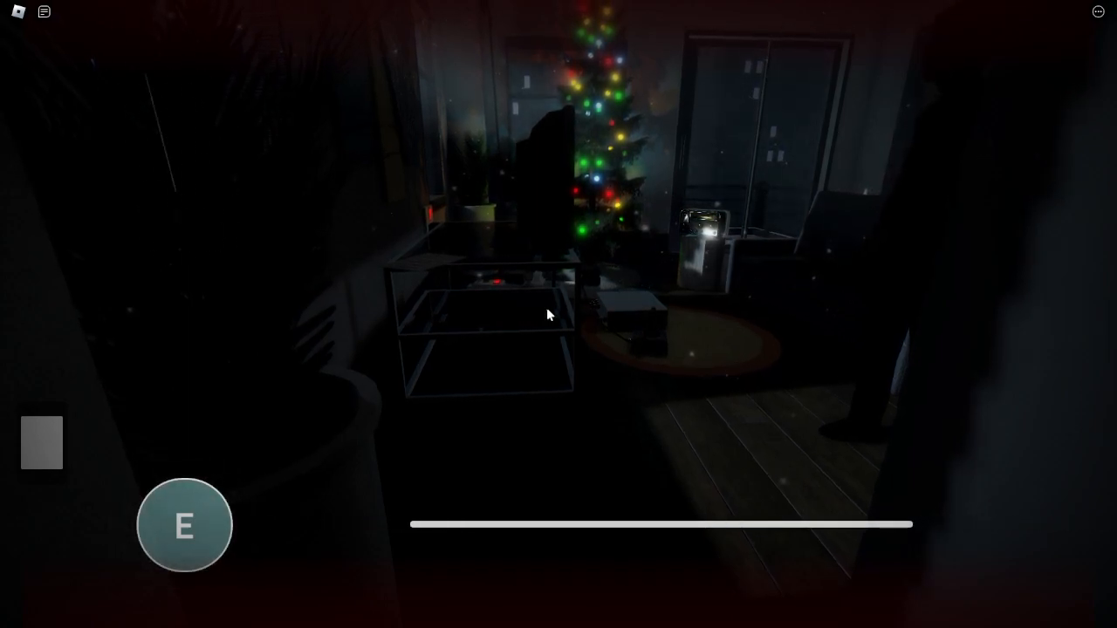
key(e)
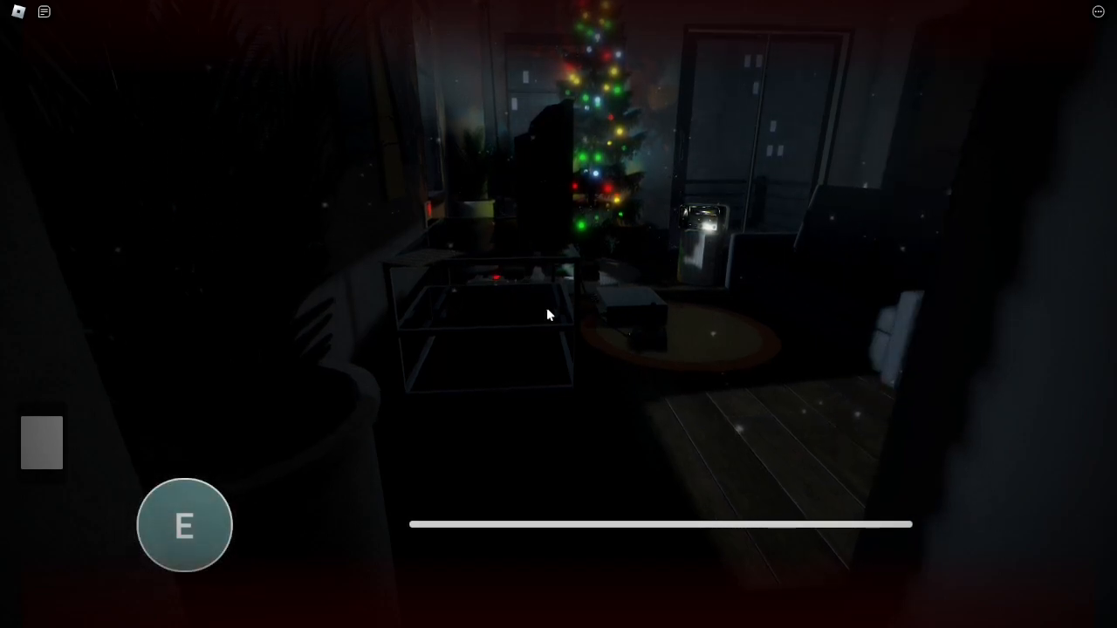
key(e)
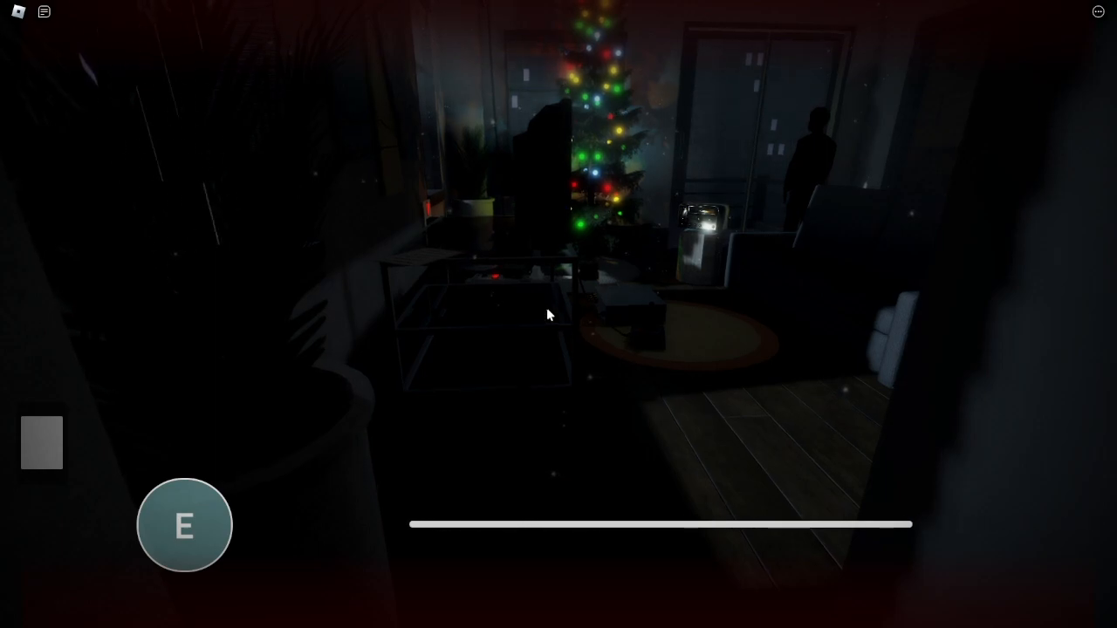
key(e)
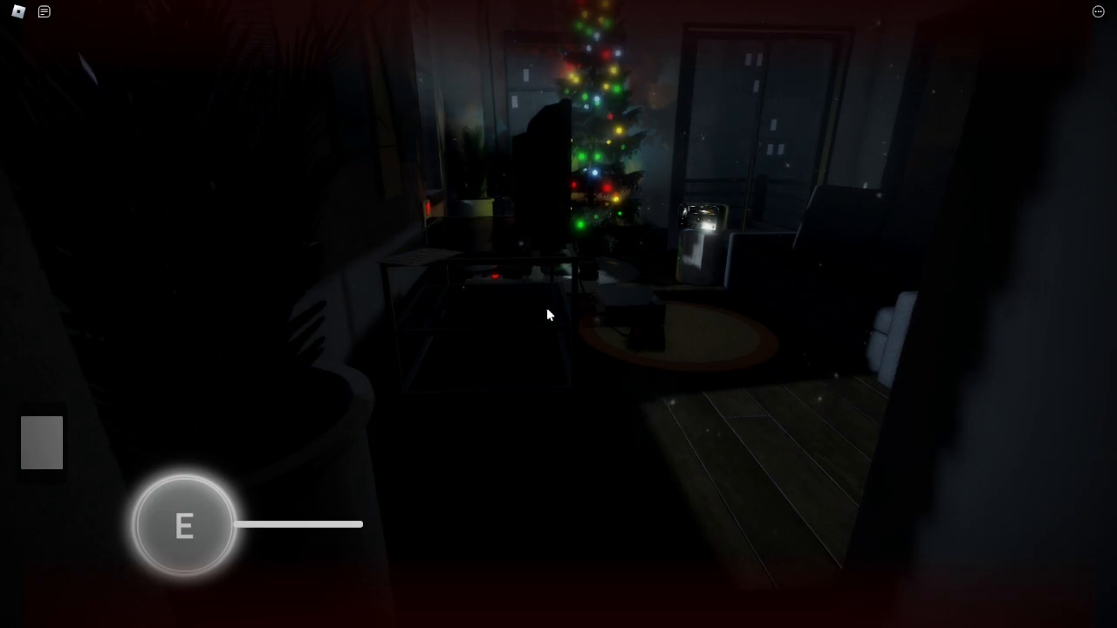
key(e)
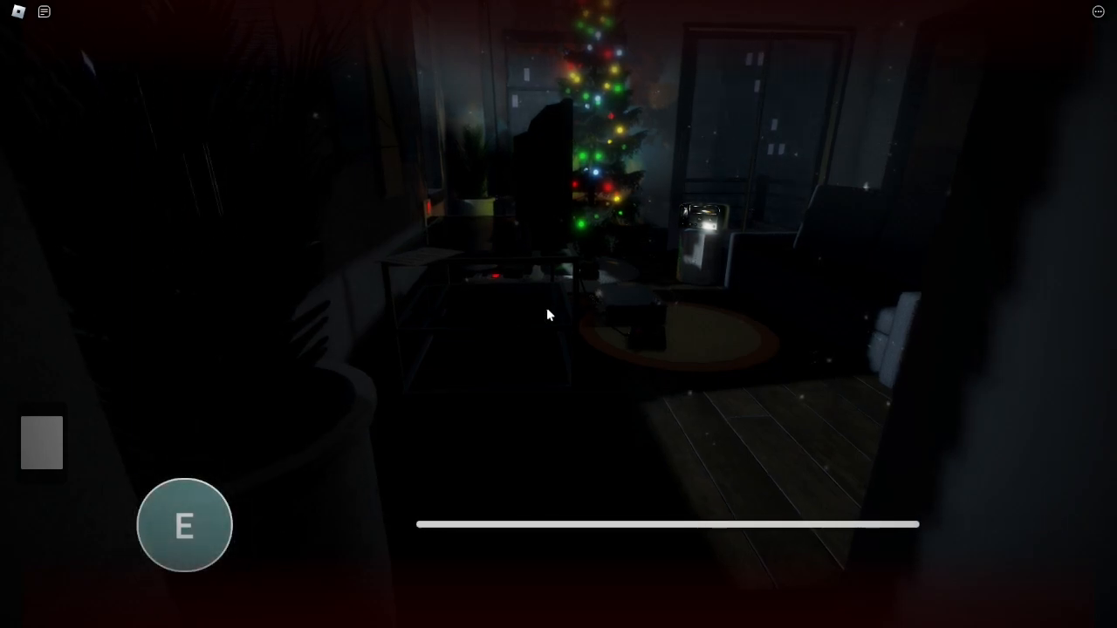
key(e)
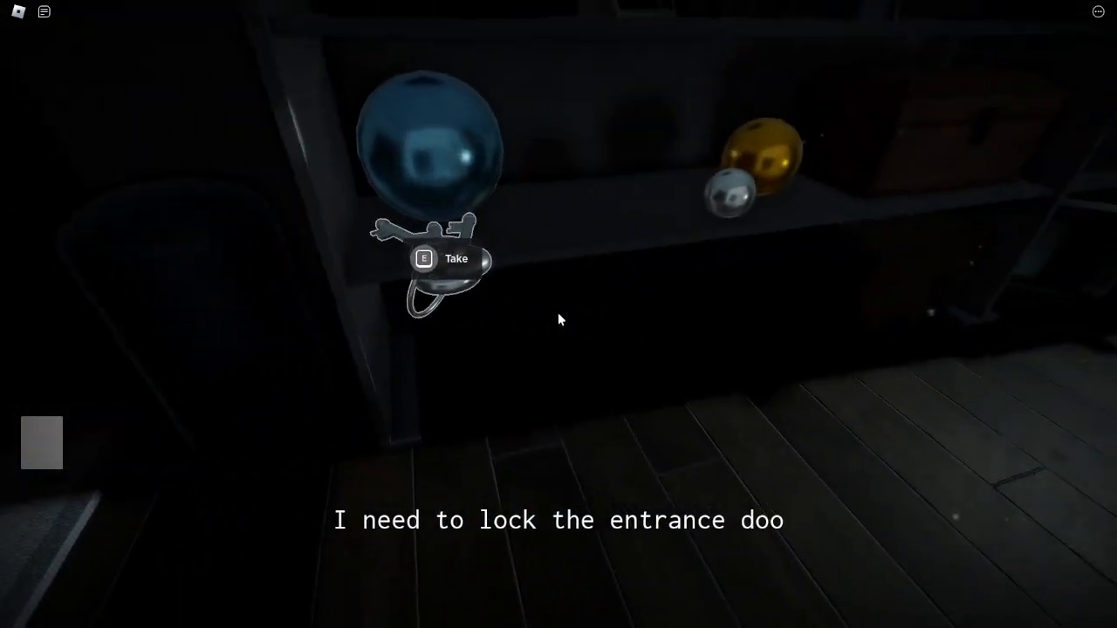
Take the keys from the ornament shelf
key(e)
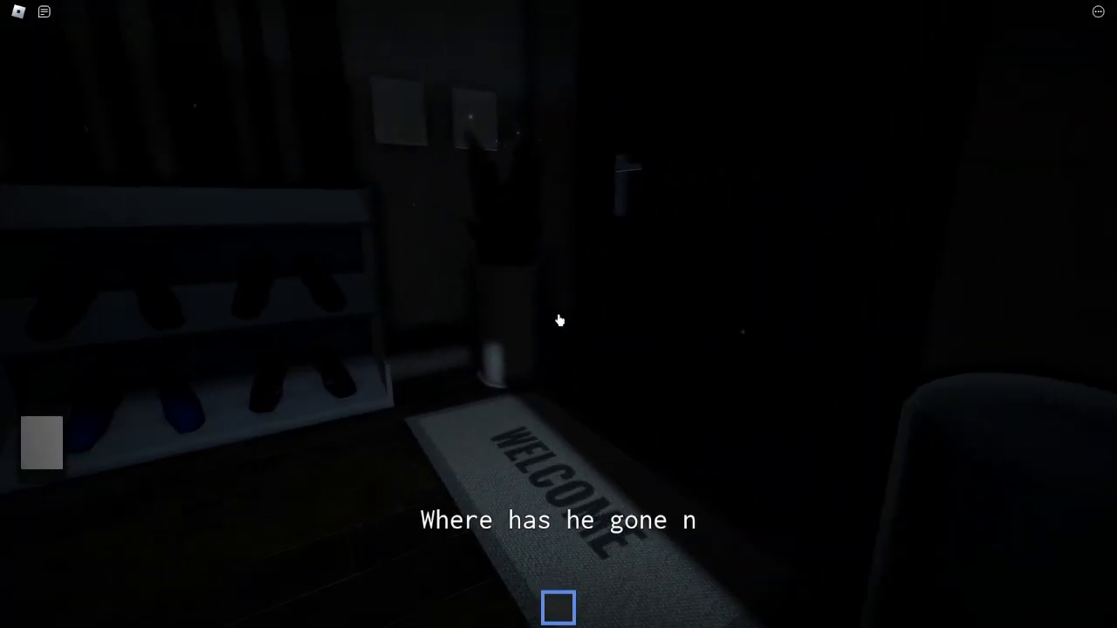
mouse_move(558, 320)
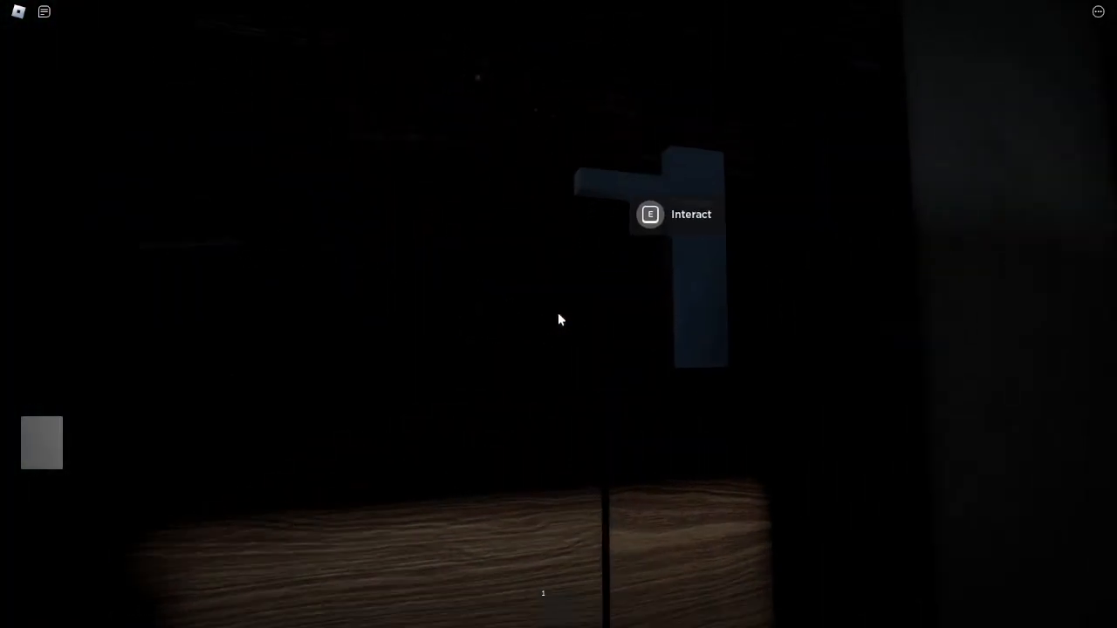
Use the keys on the front door's lock by the WELCOME mat
key(e)
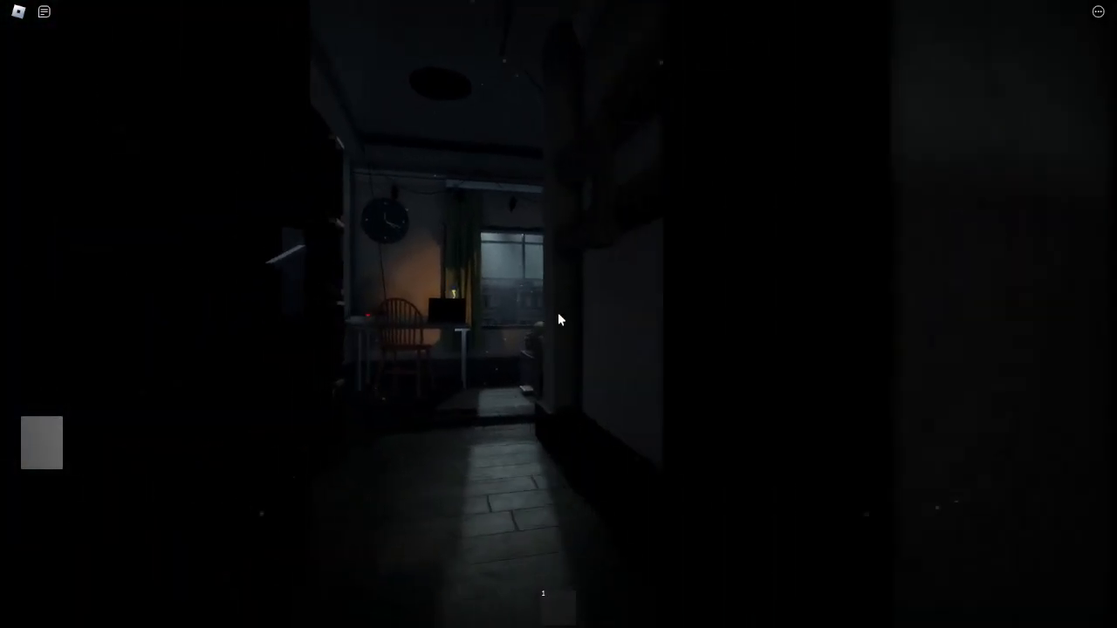